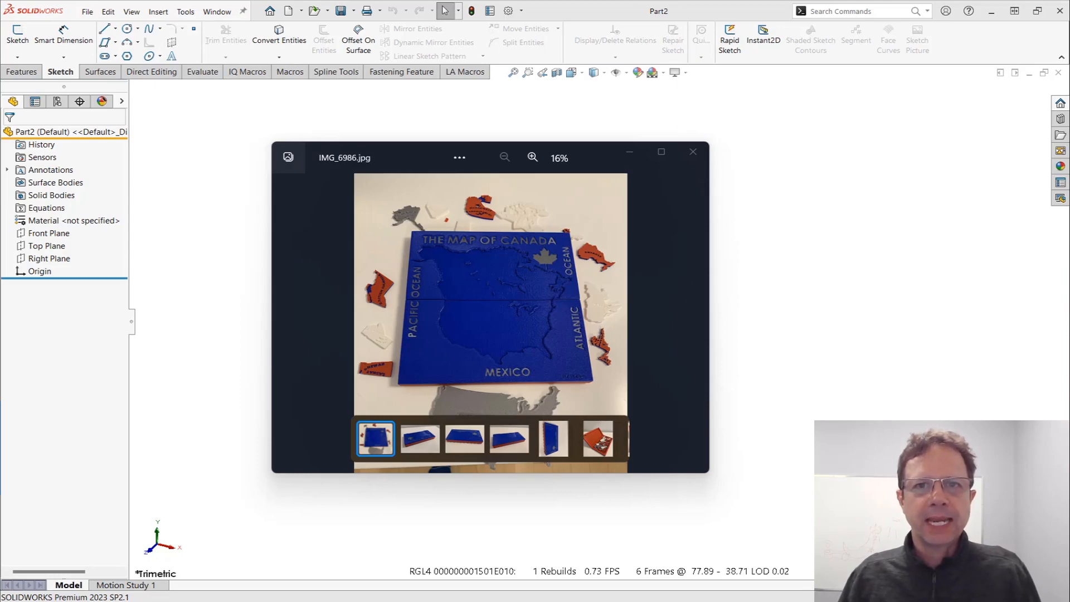
pyautogui.moveTo(667, 171)
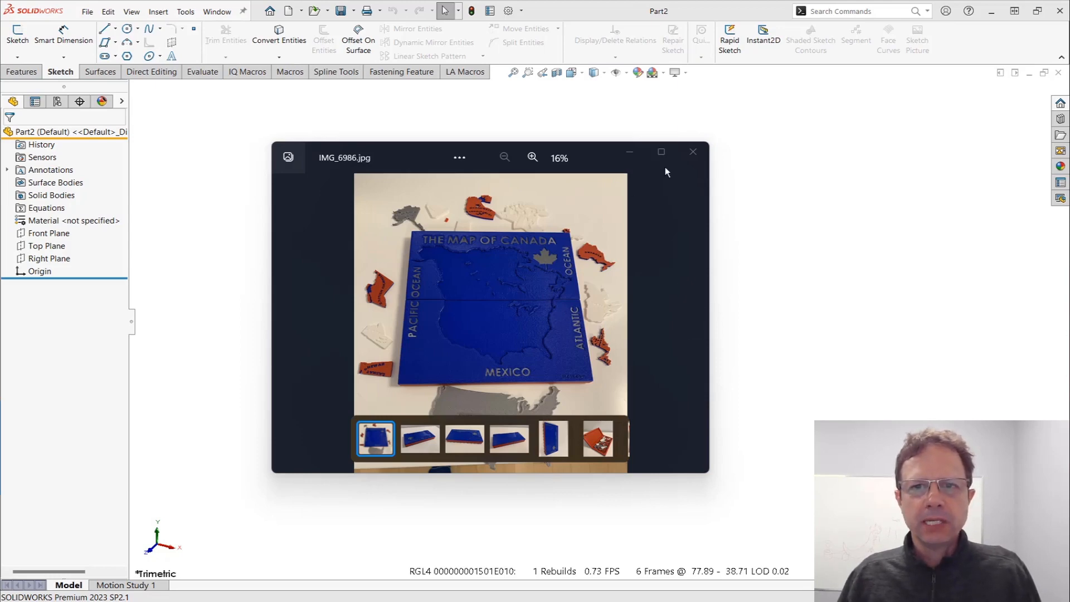
# Maximize Photos and step through the Canada puzzle photos to Canada Open.jpg
pyautogui.click(660, 152)
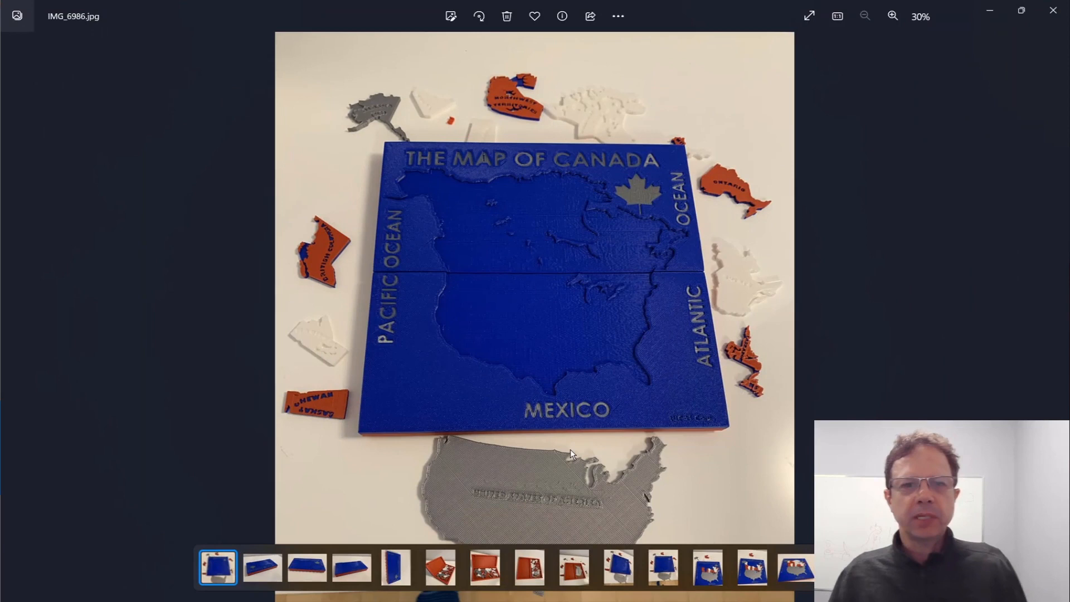
pyautogui.moveTo(621, 344)
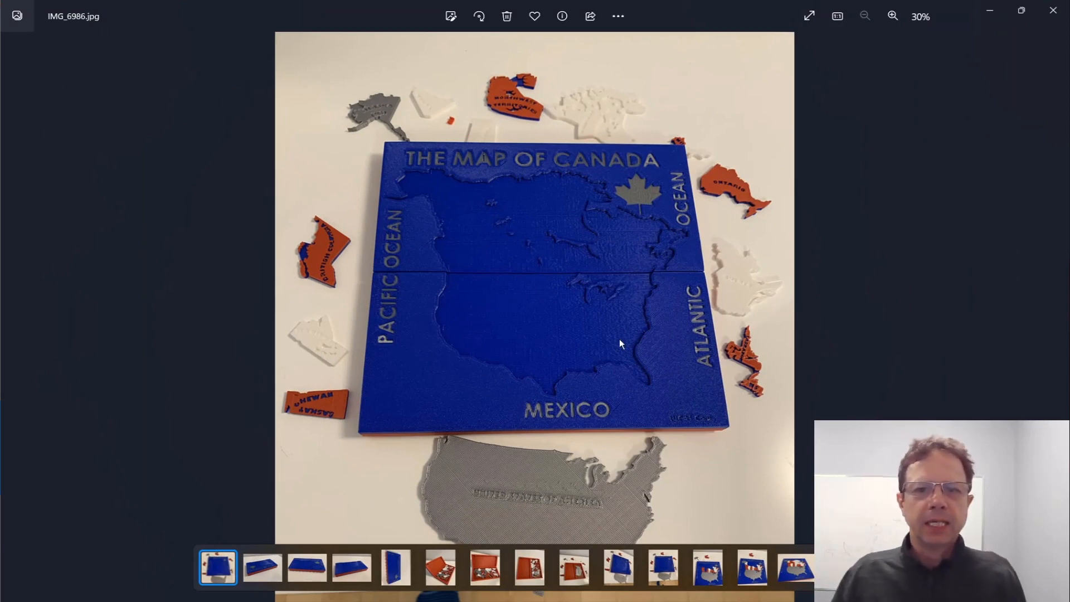
pyautogui.moveTo(522, 107)
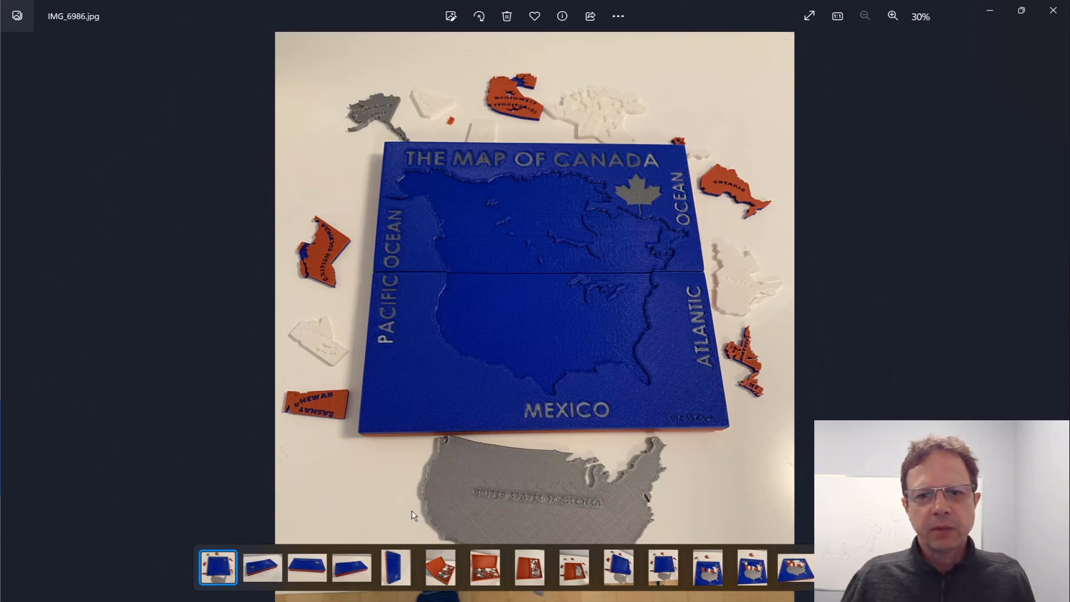
pyautogui.moveTo(668, 363)
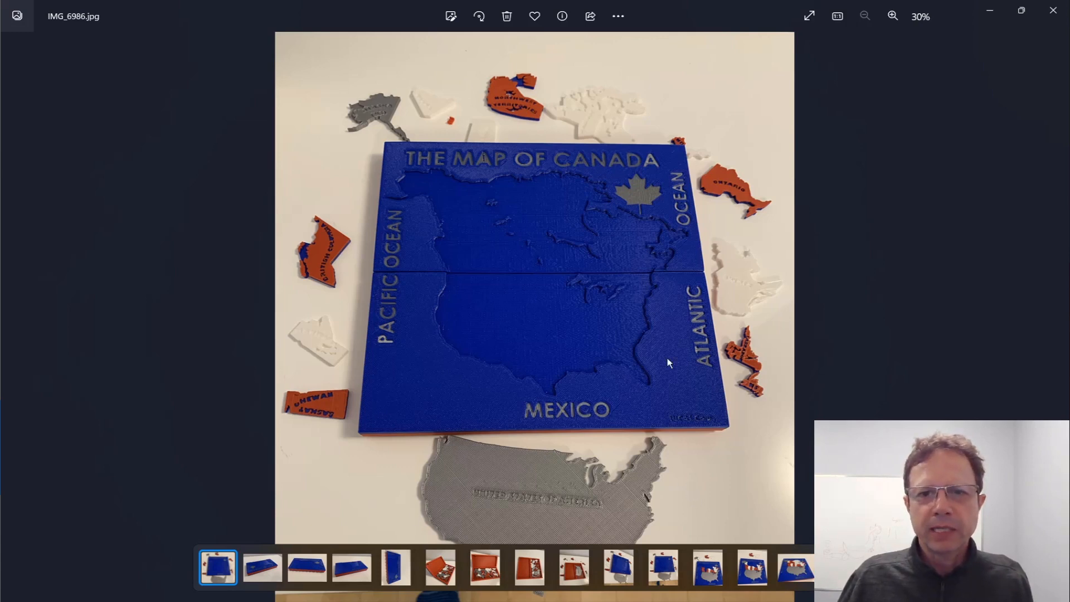
pyautogui.moveTo(347, 255)
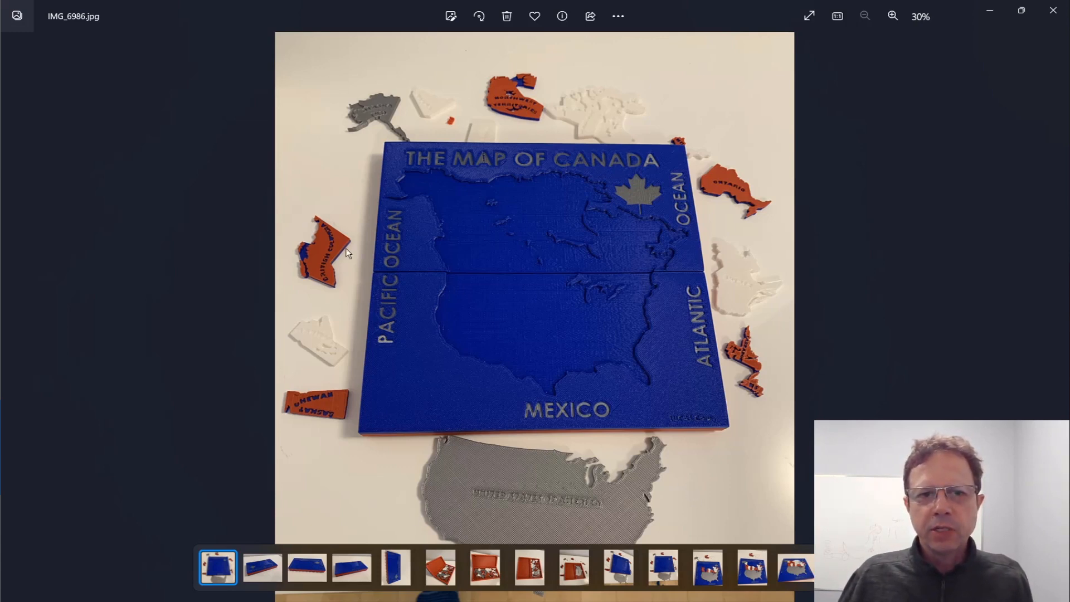
pyautogui.moveTo(319, 227)
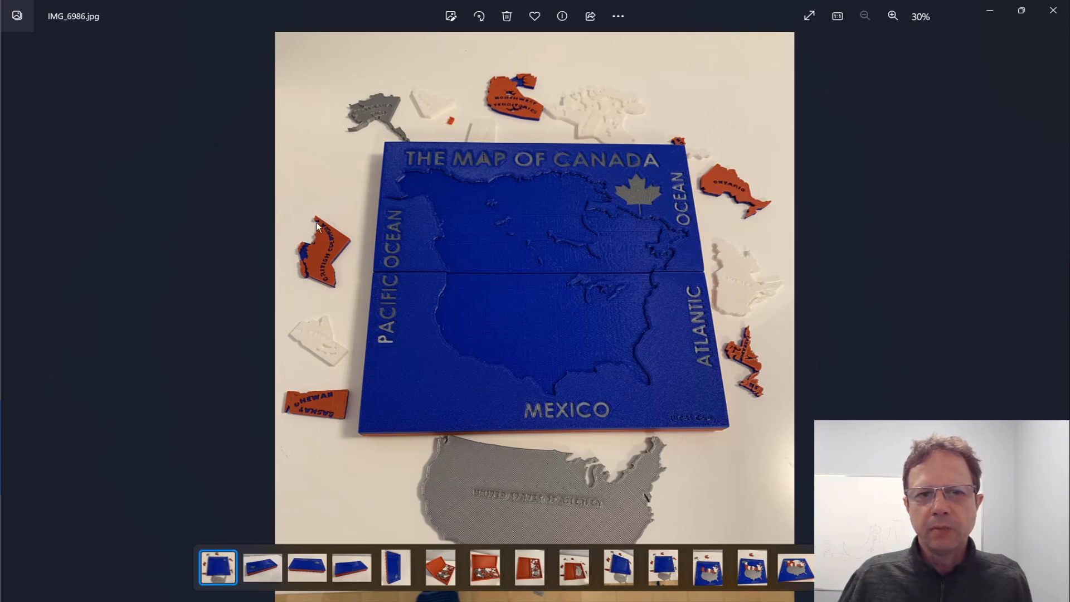
pyautogui.moveTo(316, 219)
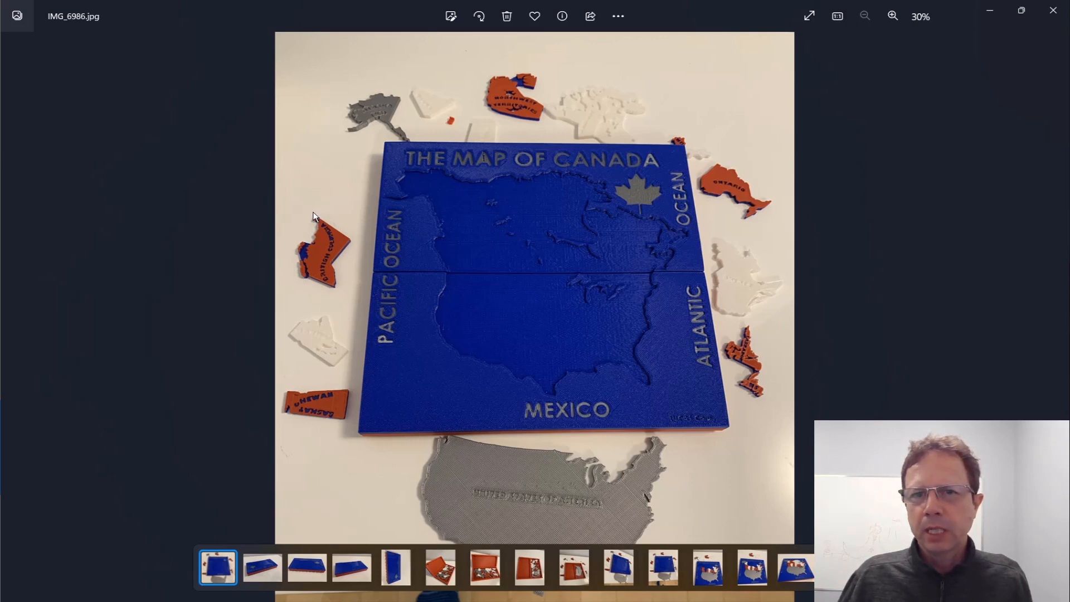
pyautogui.moveTo(313, 343)
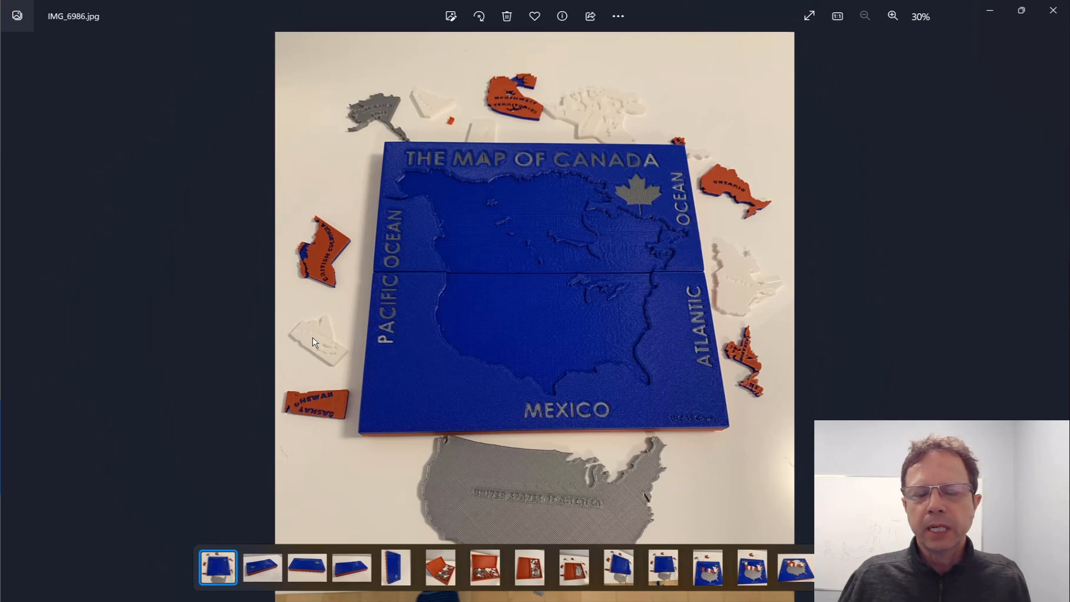
pyautogui.moveTo(640, 184)
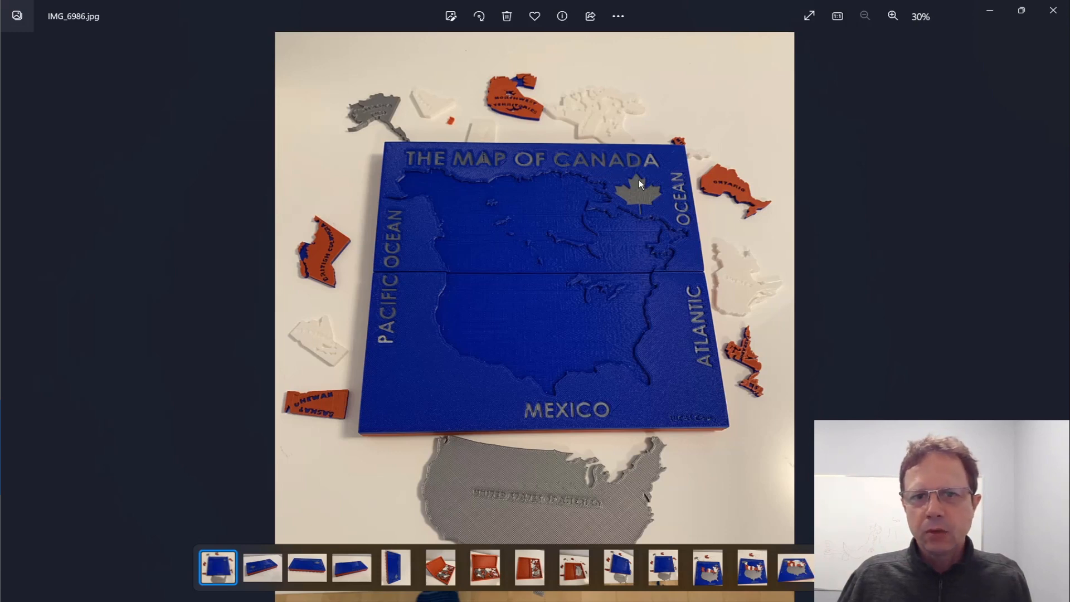
pyautogui.moveTo(654, 207)
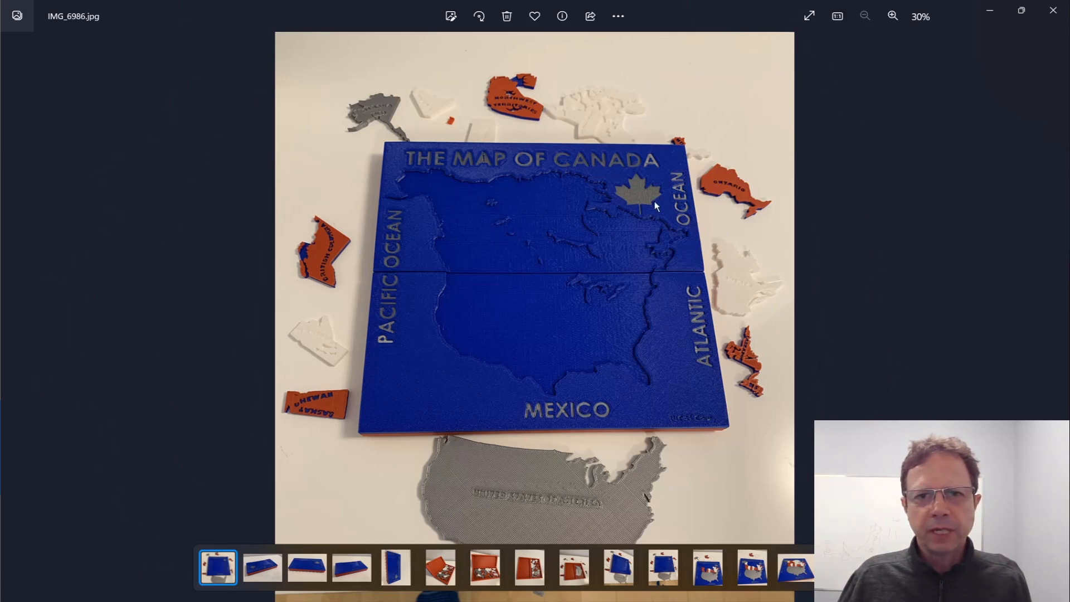
pyautogui.moveTo(1034, 325)
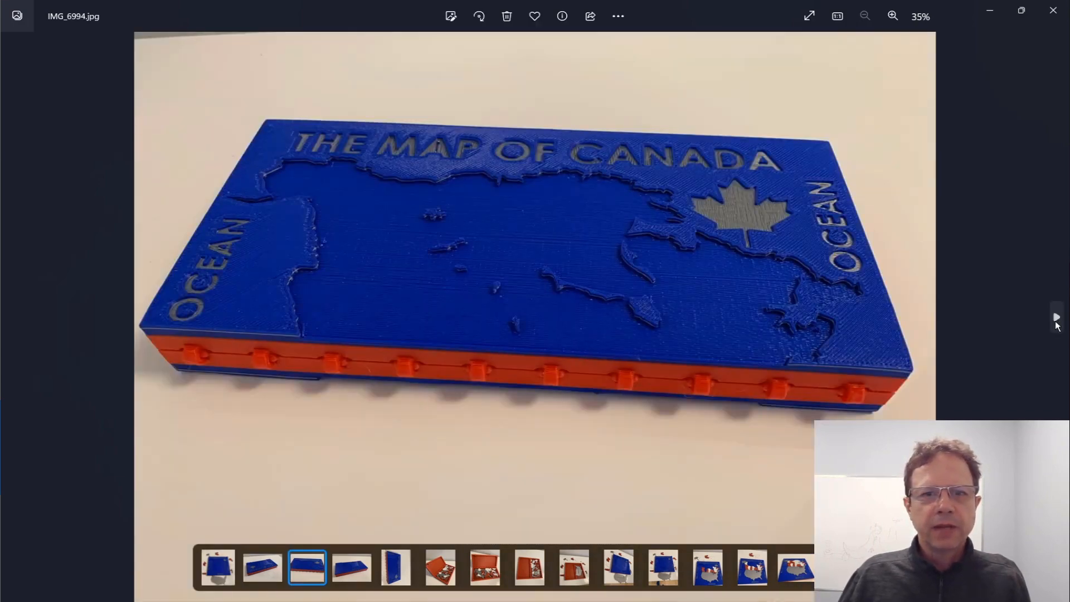
pyautogui.moveTo(933, 289)
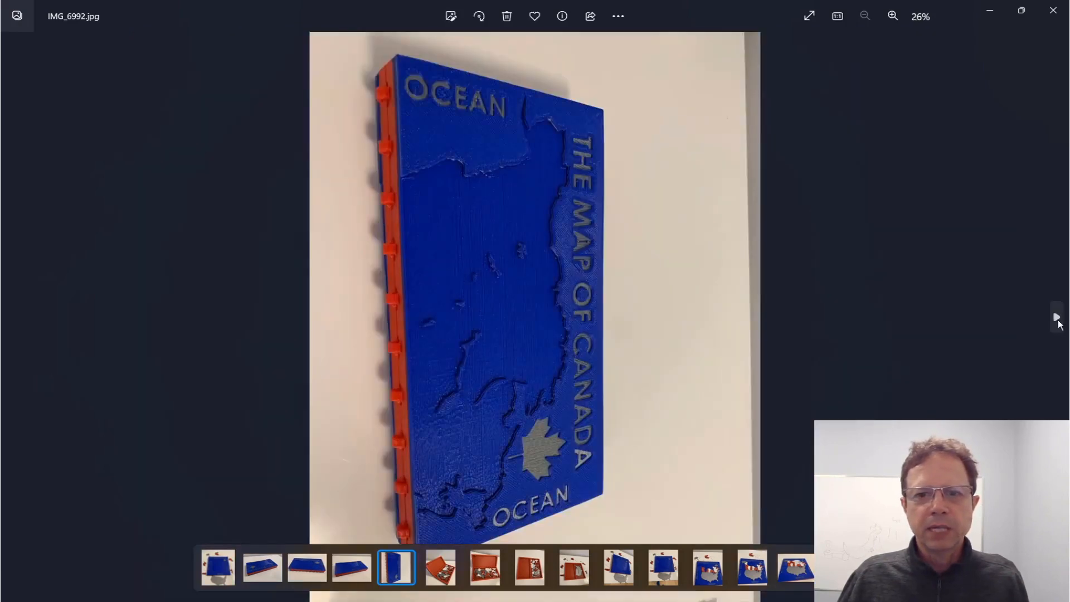
pyautogui.click(529, 568)
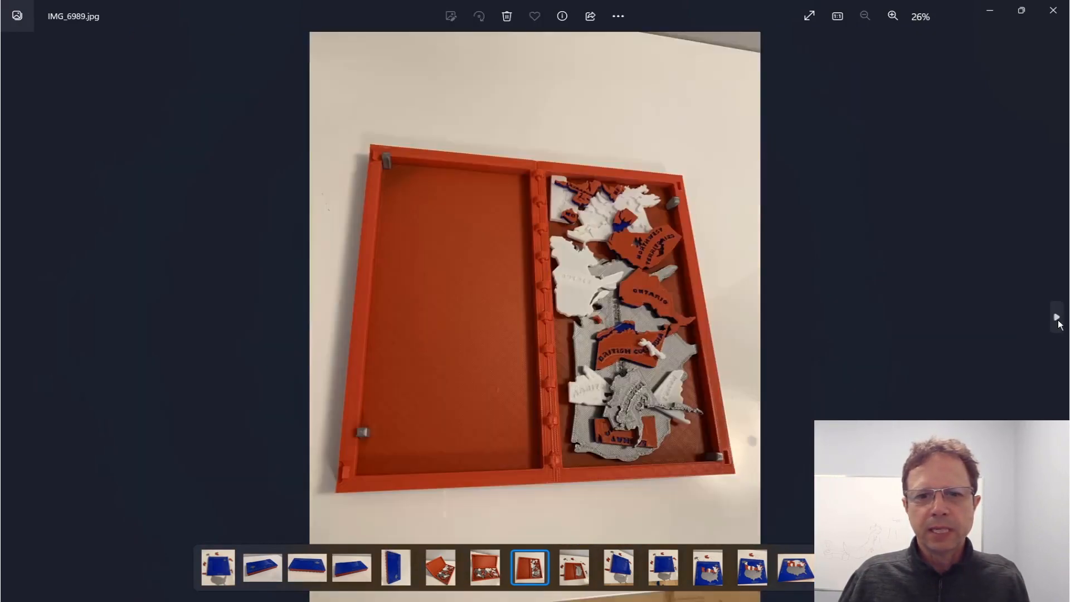
pyautogui.click(617, 567)
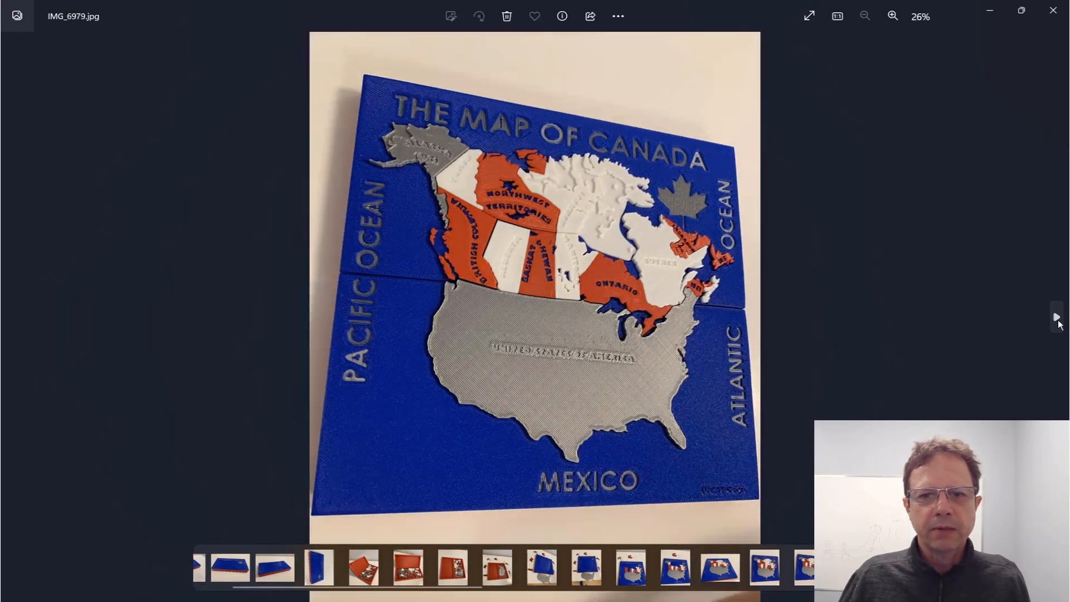
pyautogui.click(1056, 316)
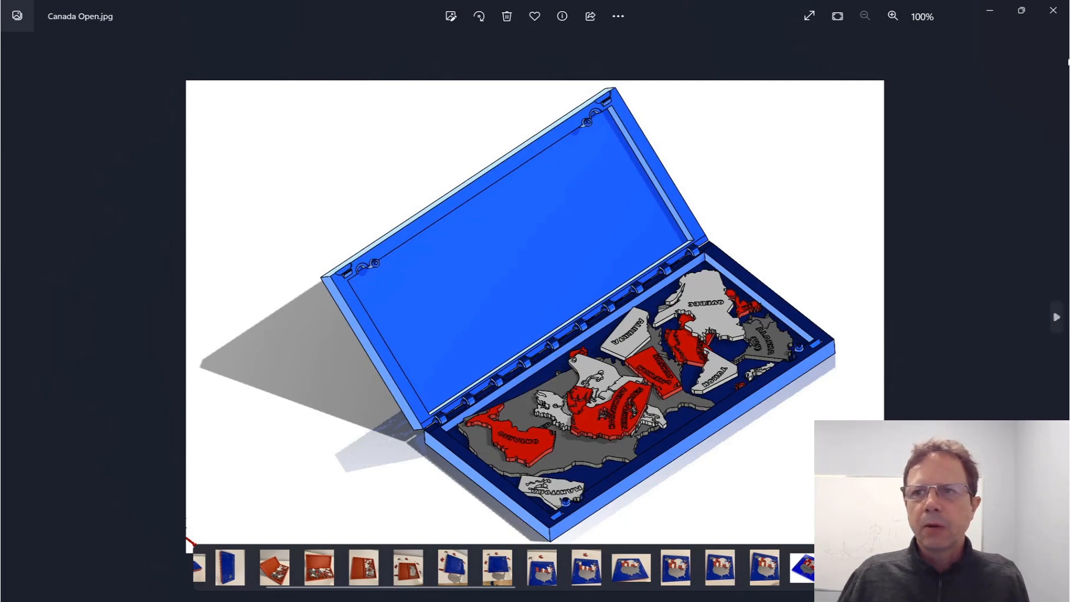
pyautogui.moveTo(1053, 11)
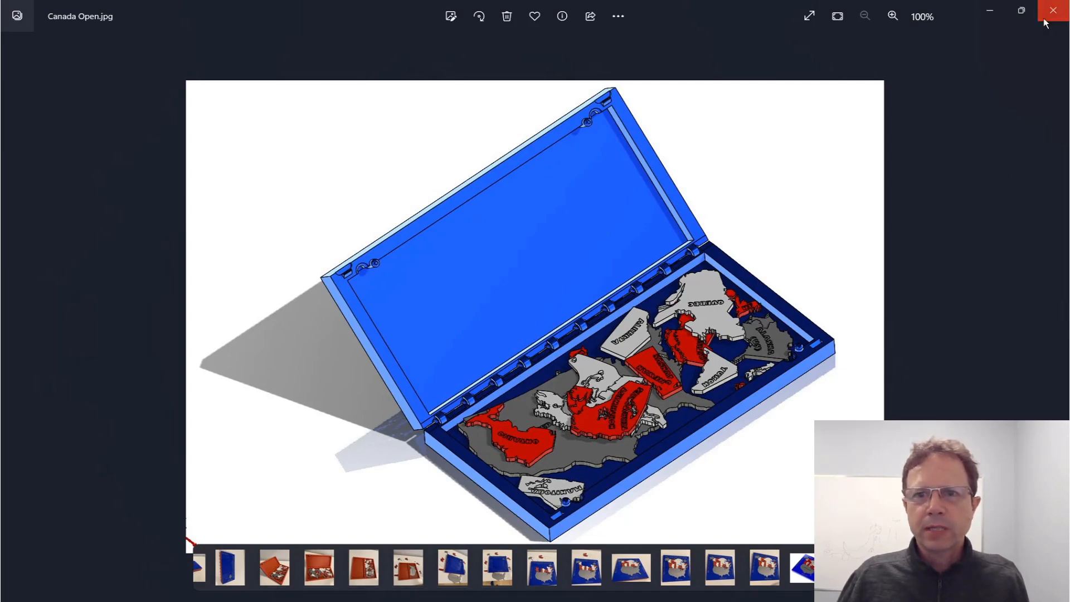
# Close the photo viewer and scroll the AutoTrace article to the video and numbered steps
pyautogui.click(1053, 10)
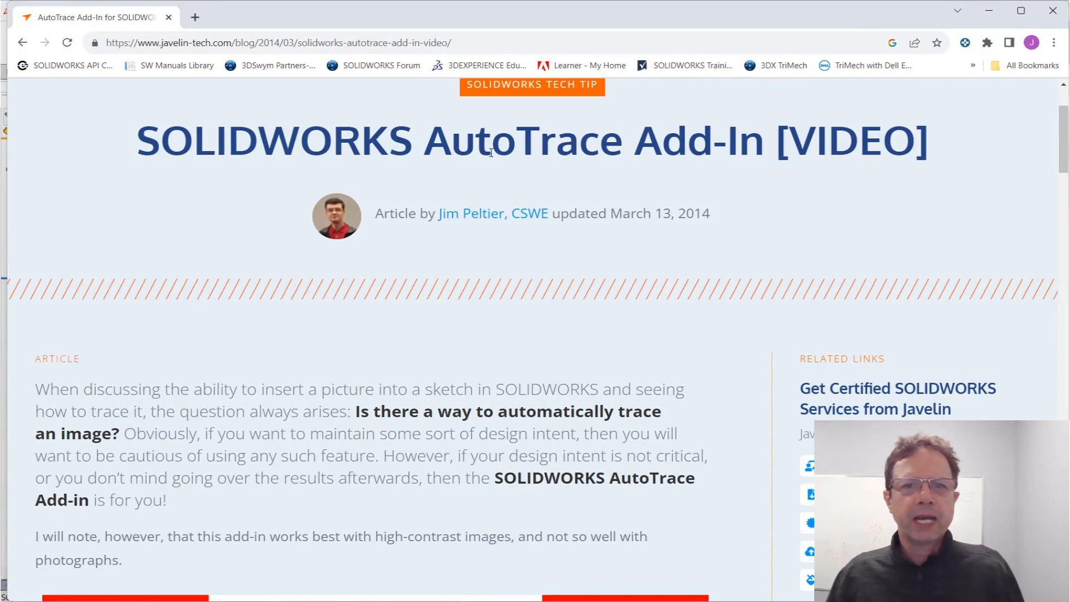
pyautogui.moveTo(732, 240)
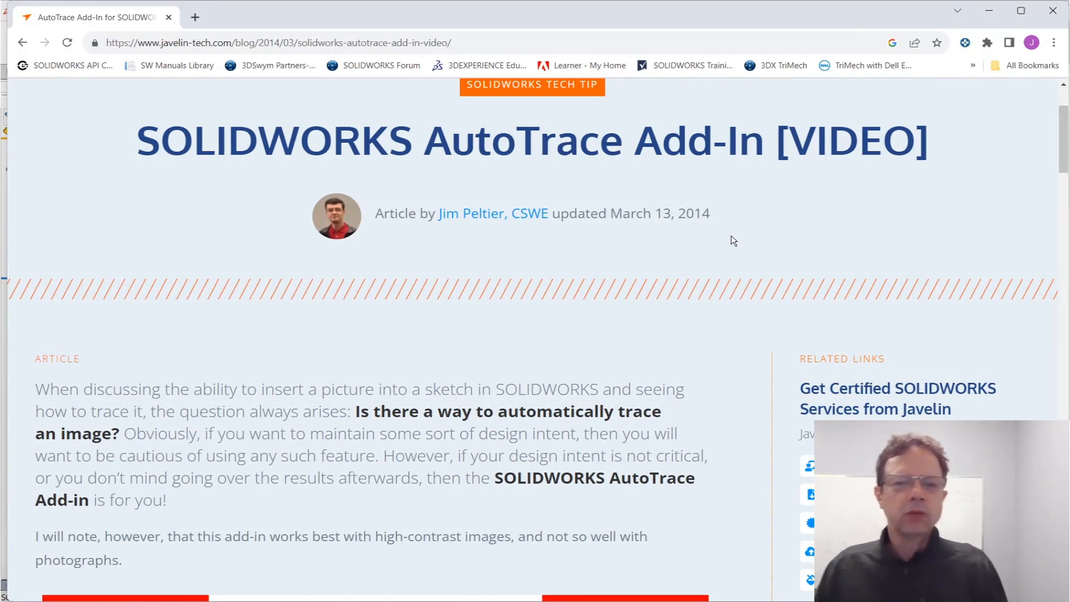
pyautogui.moveTo(548, 250)
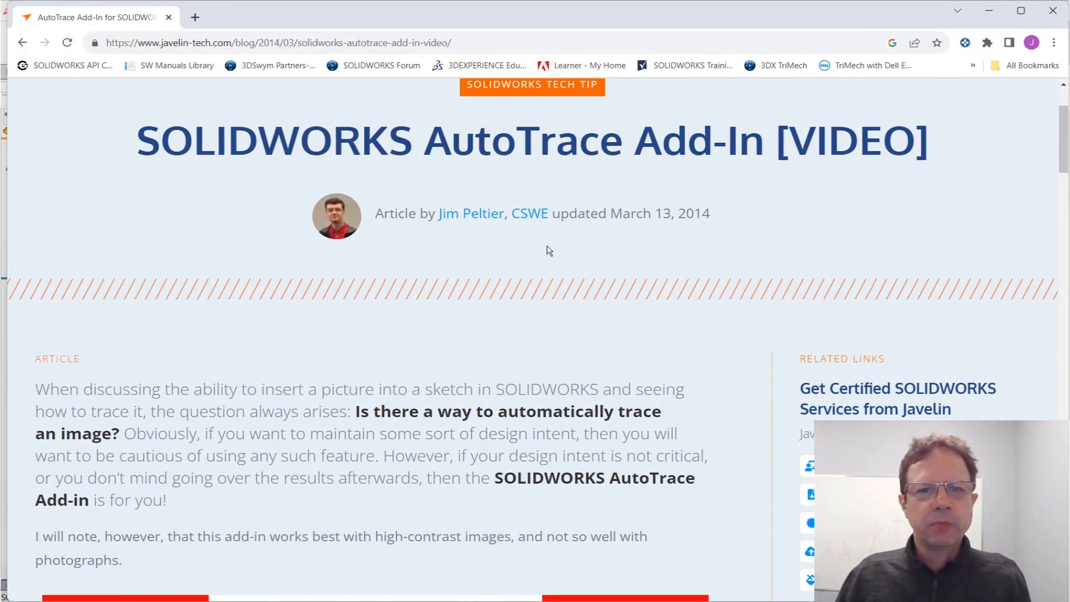
pyautogui.scroll(-3)
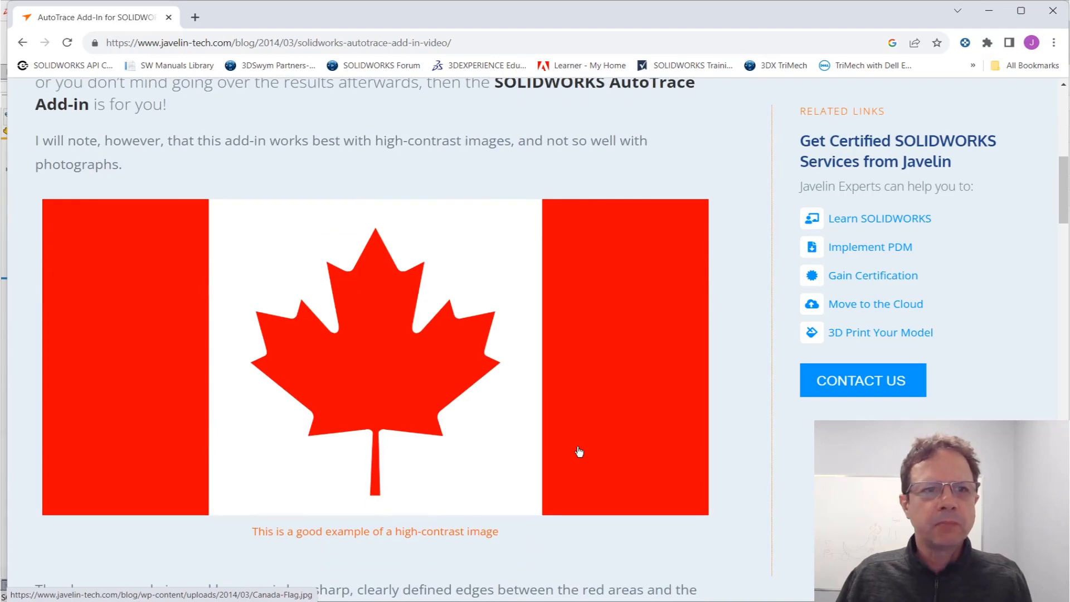
pyautogui.scroll(-3)
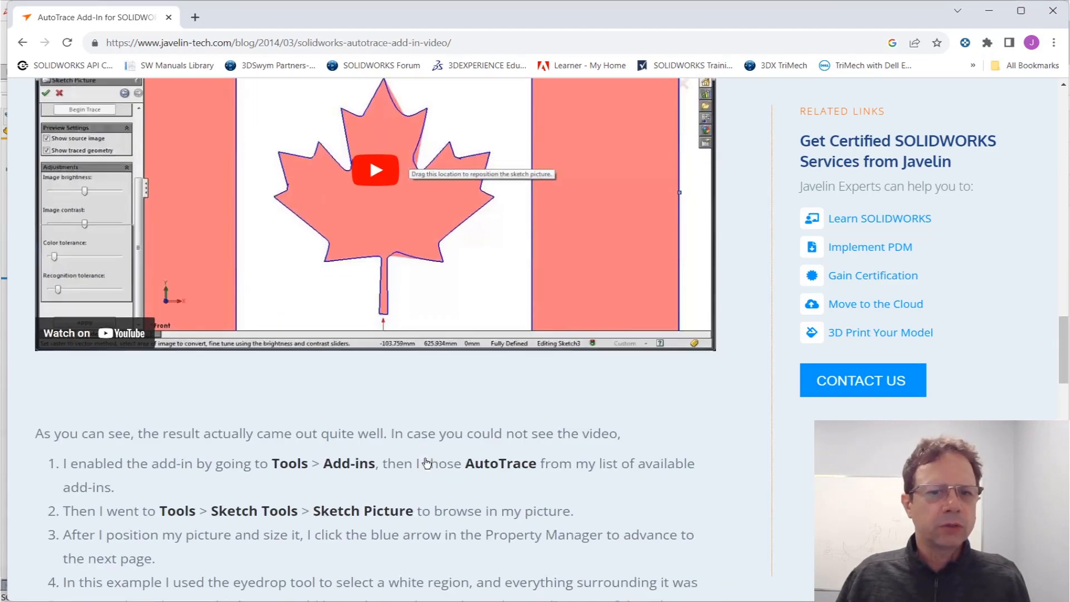
pyautogui.moveTo(406, 143)
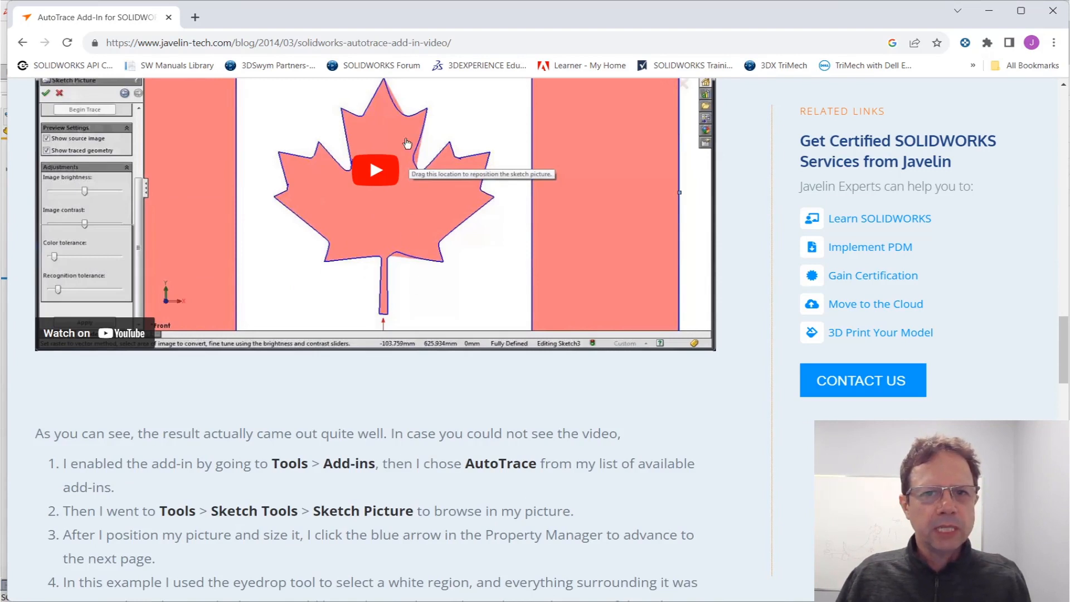
pyautogui.moveTo(426, 147)
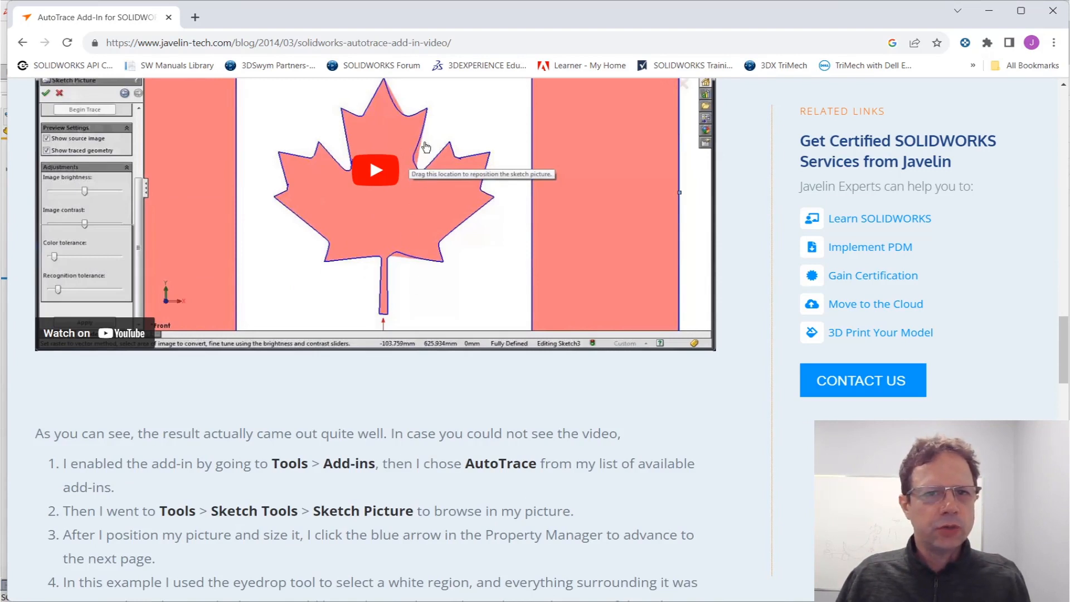
pyautogui.moveTo(391, 230)
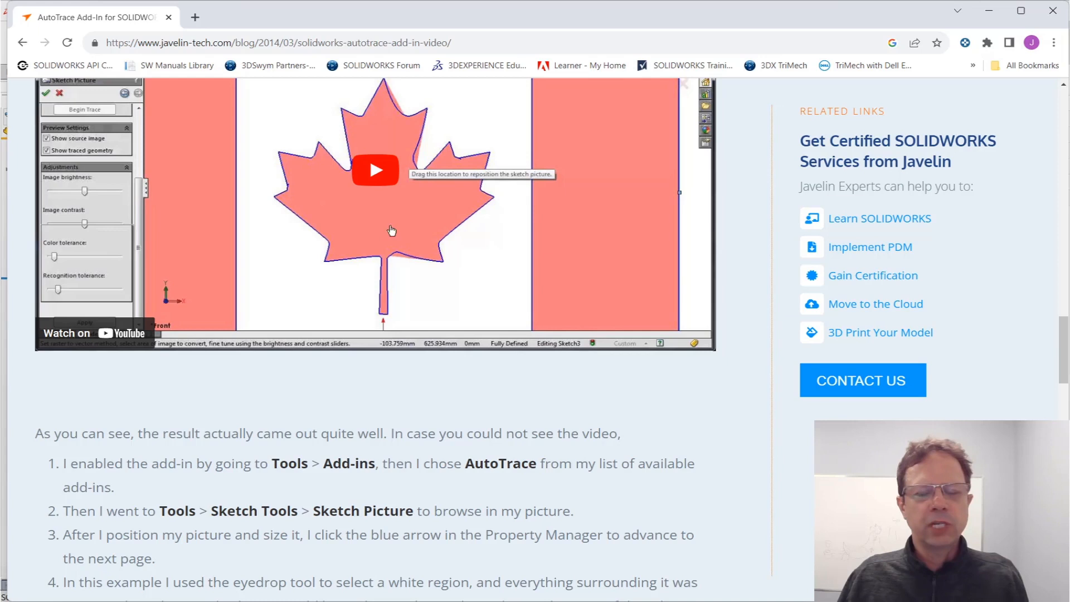
pyautogui.moveTo(392, 245)
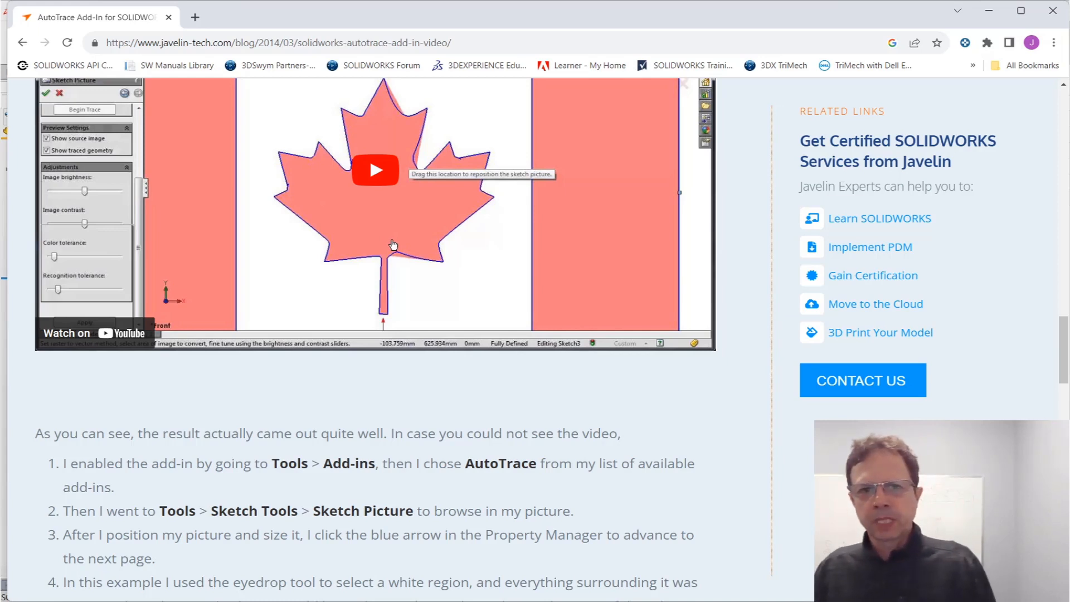
pyautogui.moveTo(408, 270)
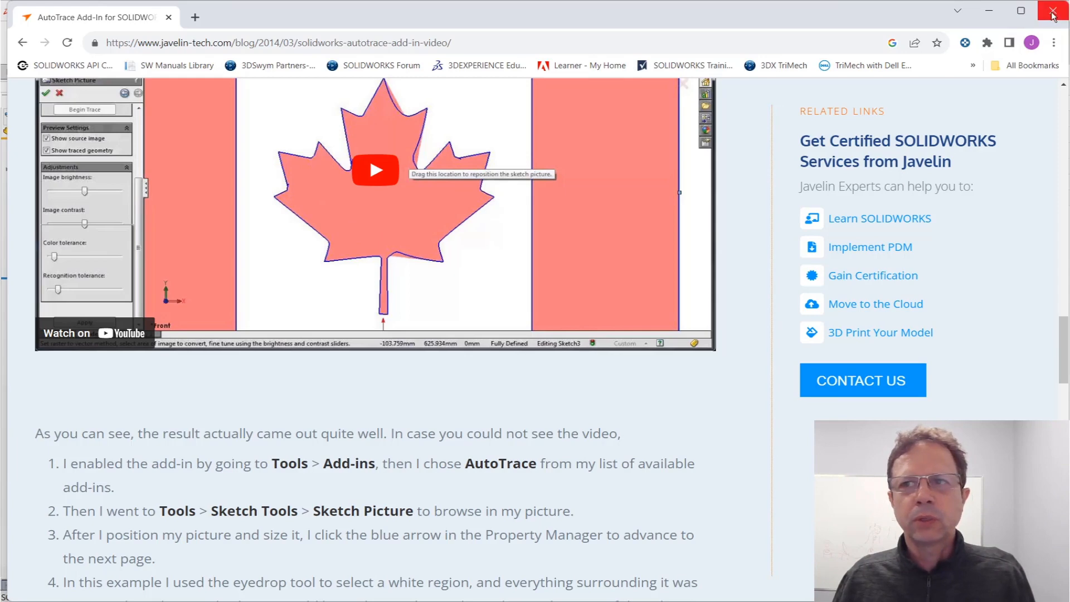
pyautogui.moveTo(1053, 13)
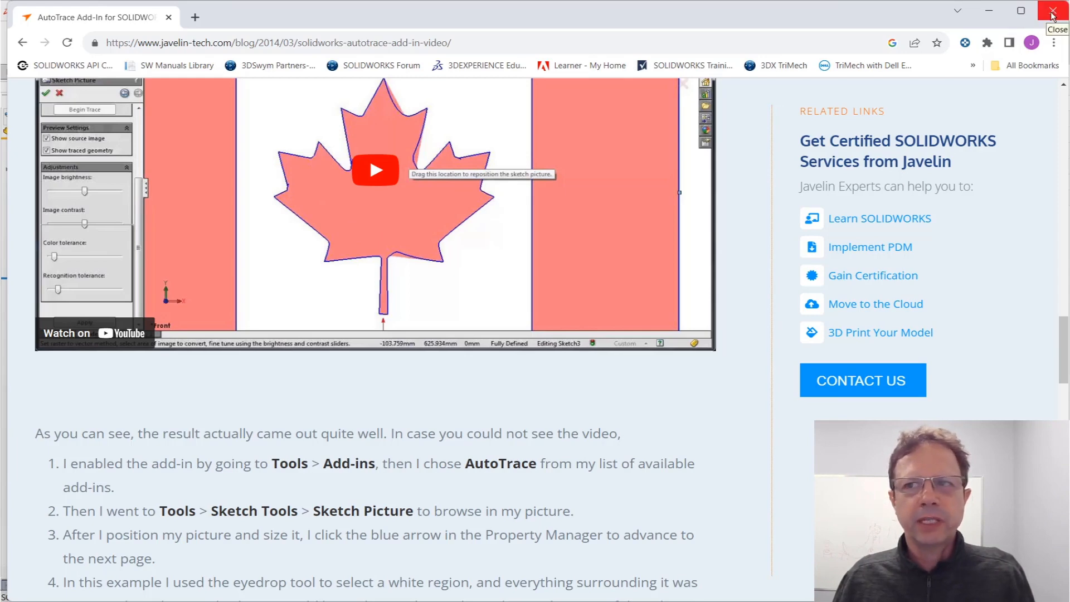
pyautogui.click(1053, 11)
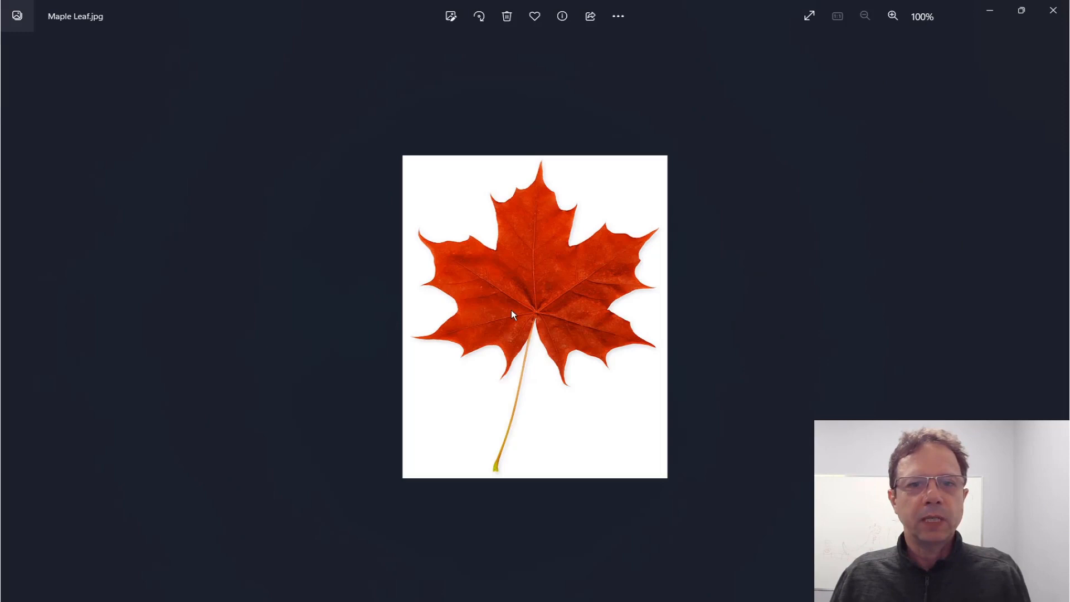
pyautogui.click(892, 15)
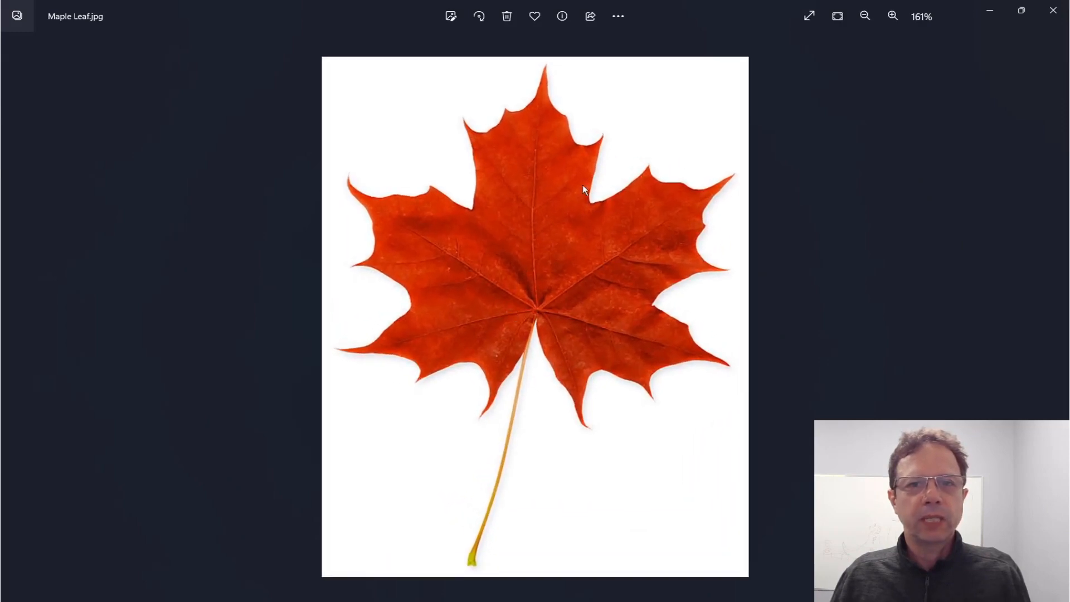
pyautogui.moveTo(741, 170)
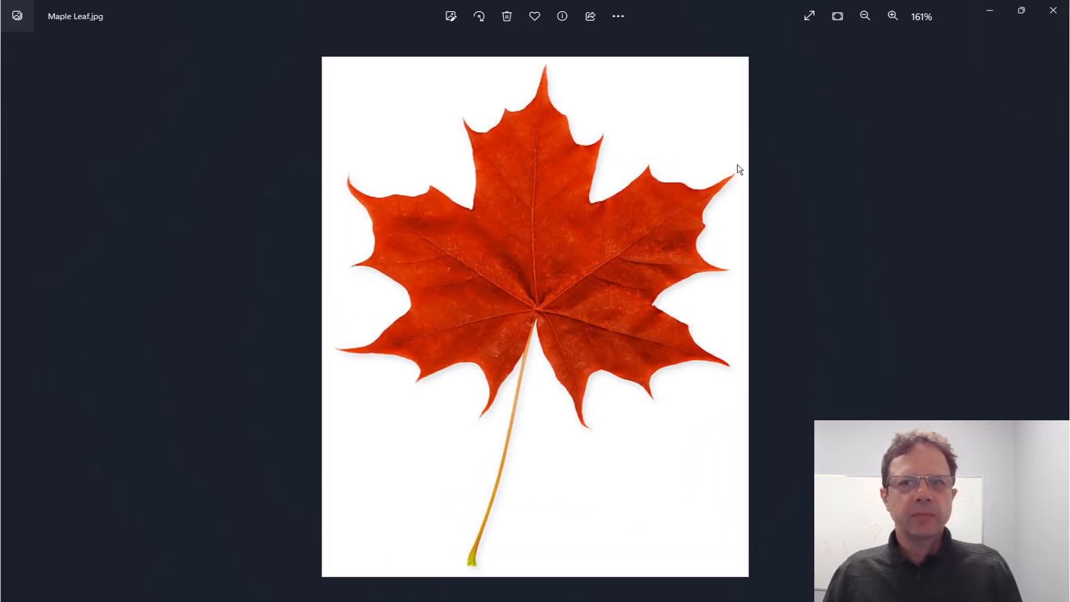
pyautogui.moveTo(535, 121)
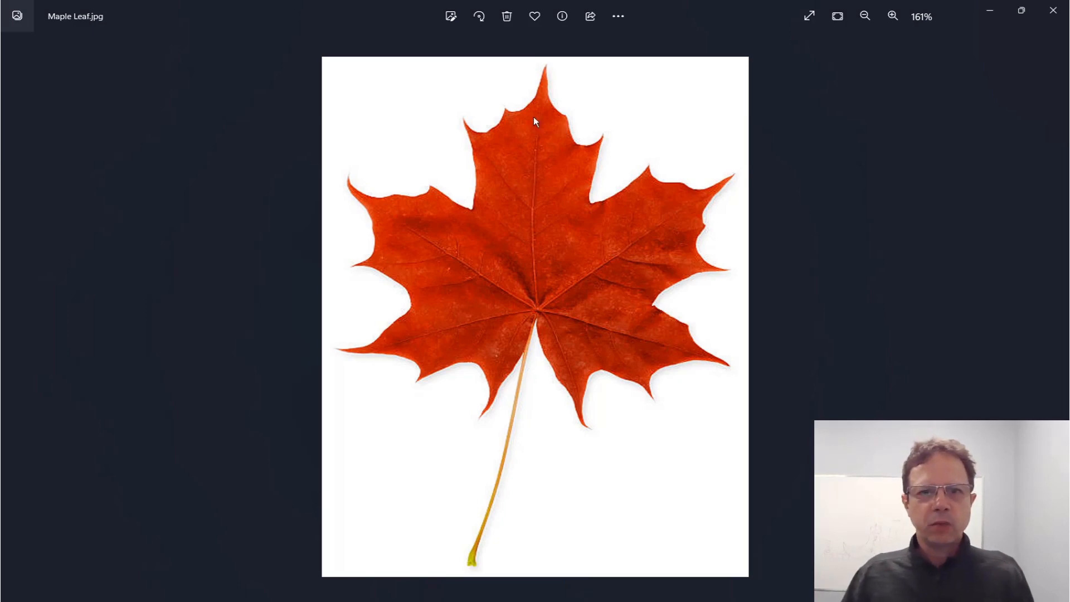
pyautogui.moveTo(691, 189)
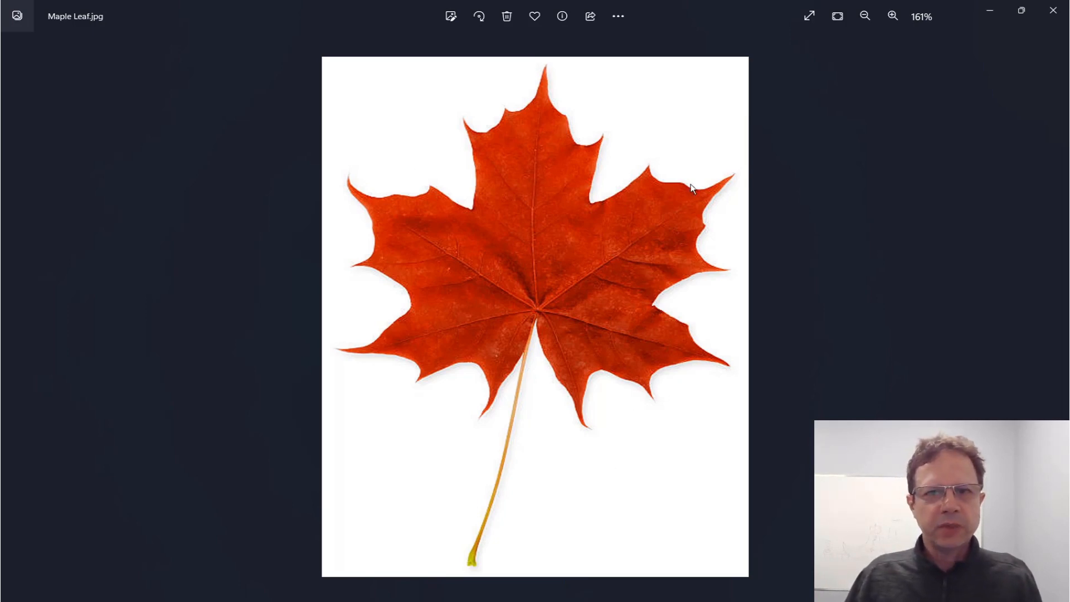
pyautogui.moveTo(493, 408)
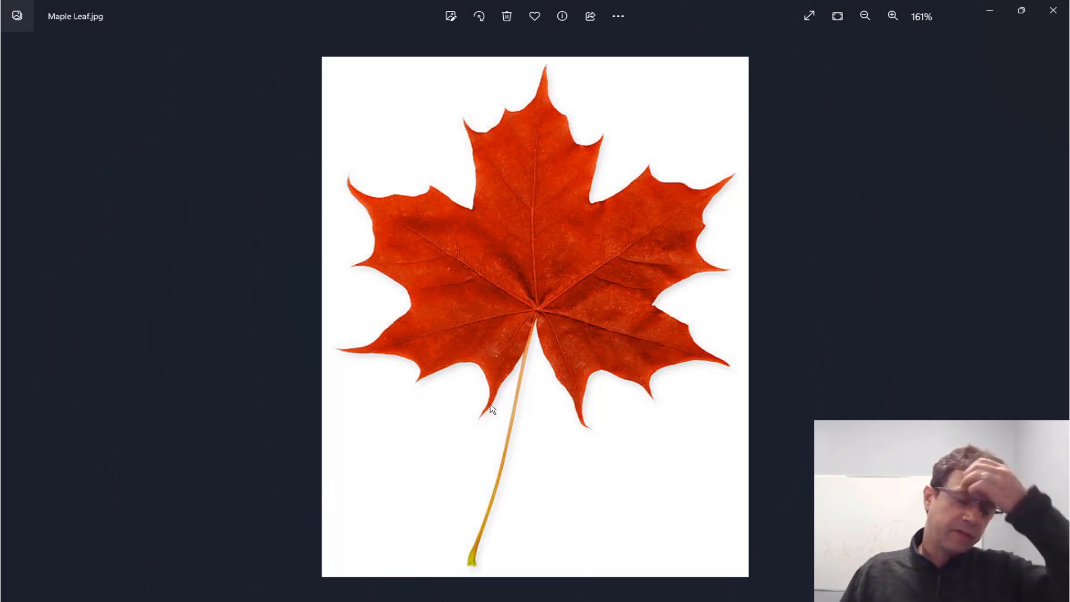
pyautogui.moveTo(505, 404)
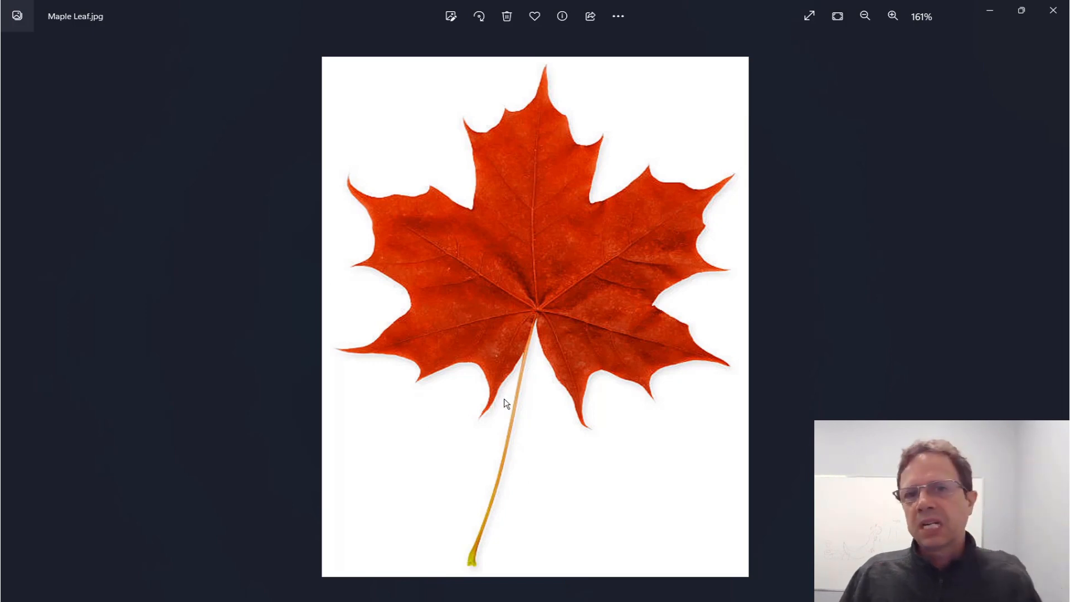
pyautogui.moveTo(403, 348)
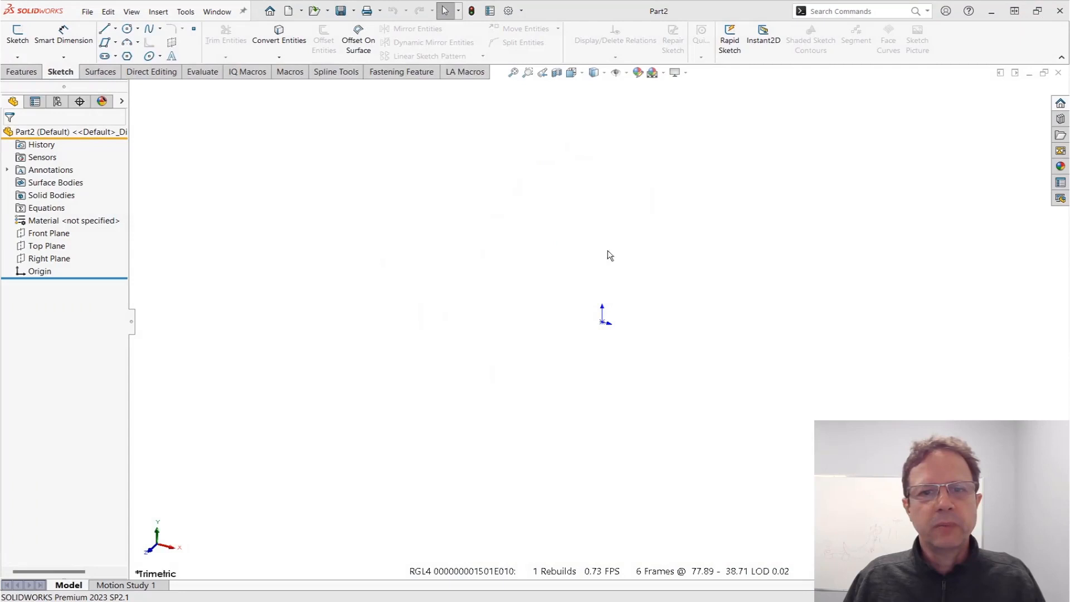
# Sketch on the Top Plane and browse Sketch Picture to the 9. AutoTrace folder
pyautogui.click(47, 246)
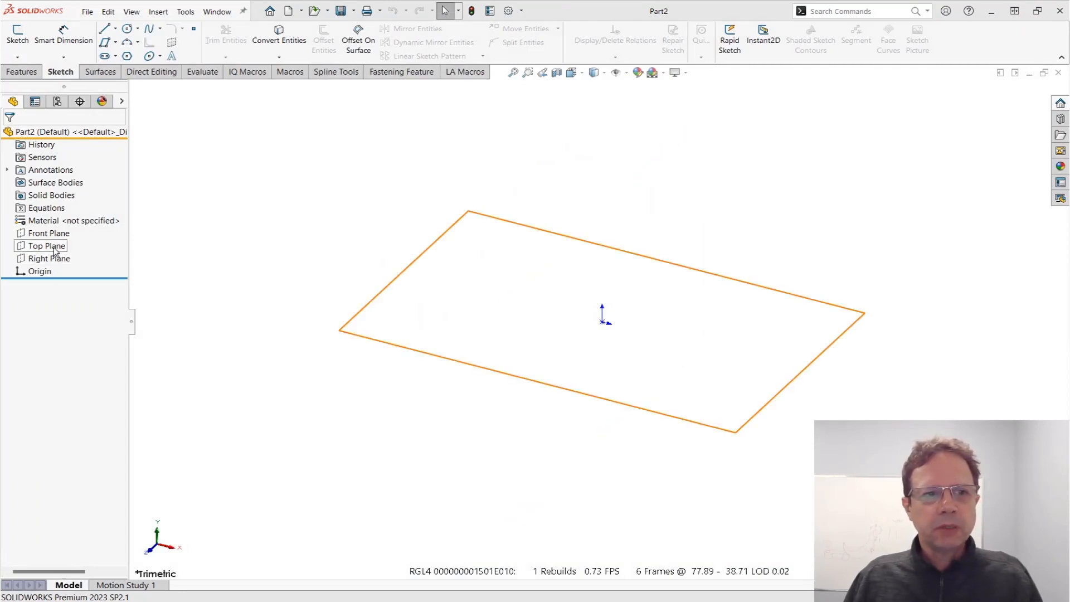
pyautogui.click(48, 245)
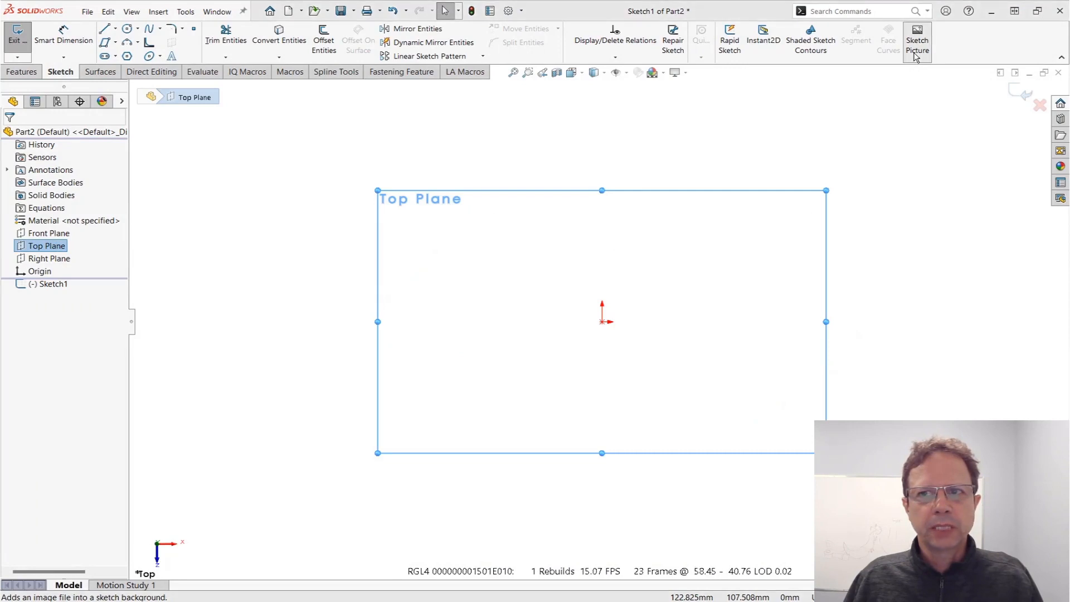
pyautogui.click(917, 41)
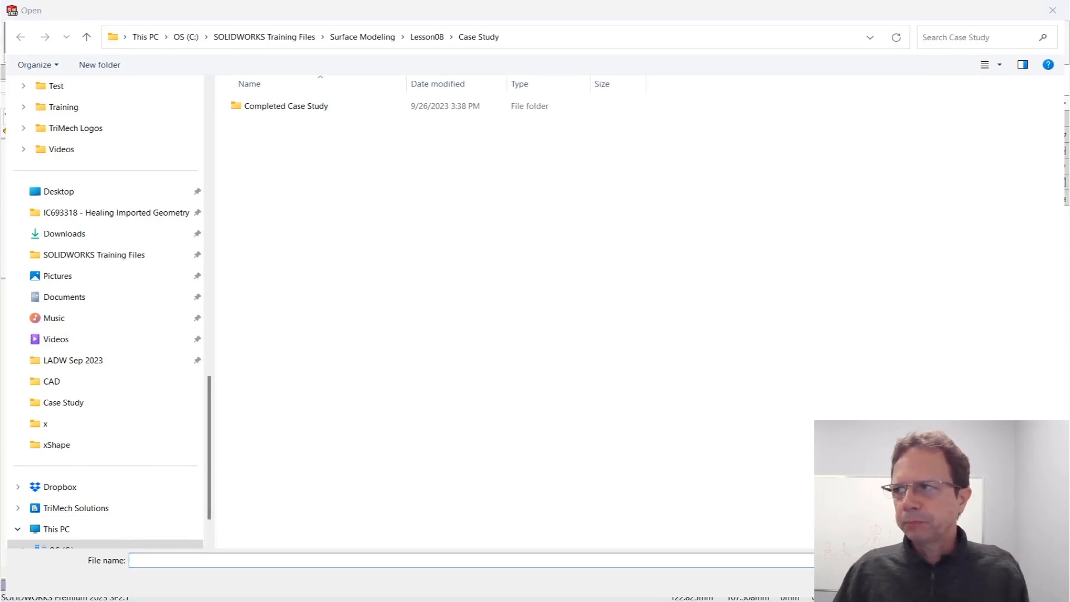
pyautogui.moveTo(614, 42)
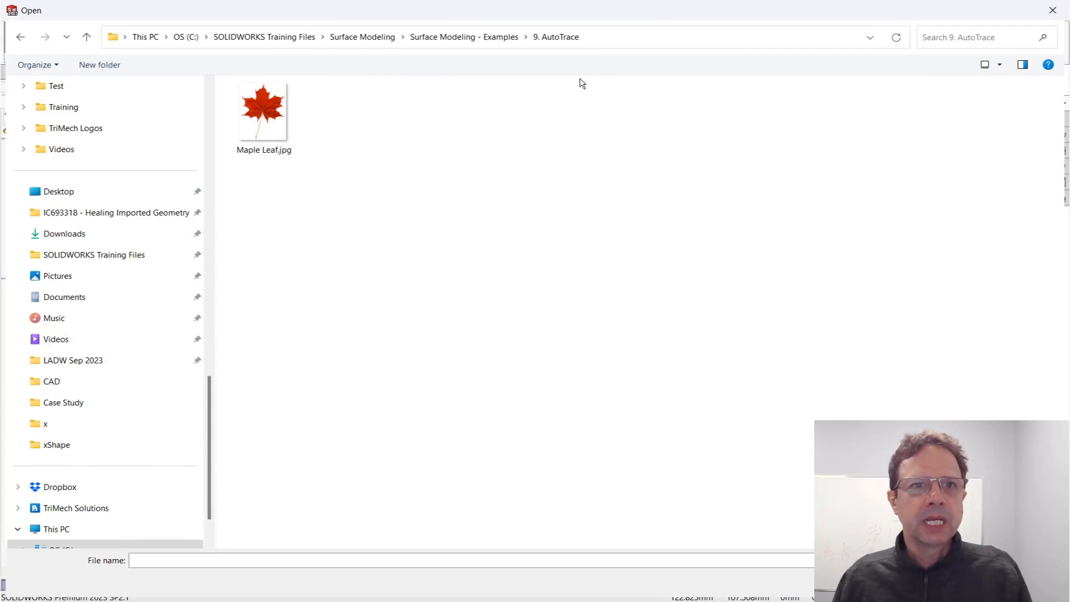
# Insert Maple Leaf.jpg into the Top Plane sketch
pyautogui.click(265, 112)
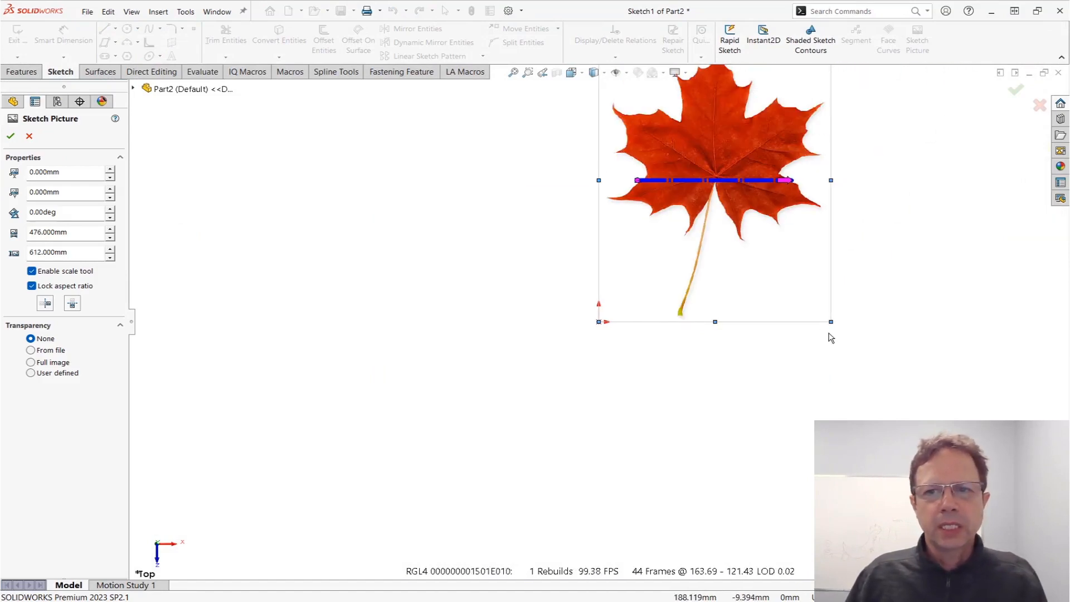
pyautogui.moveTo(598, 329)
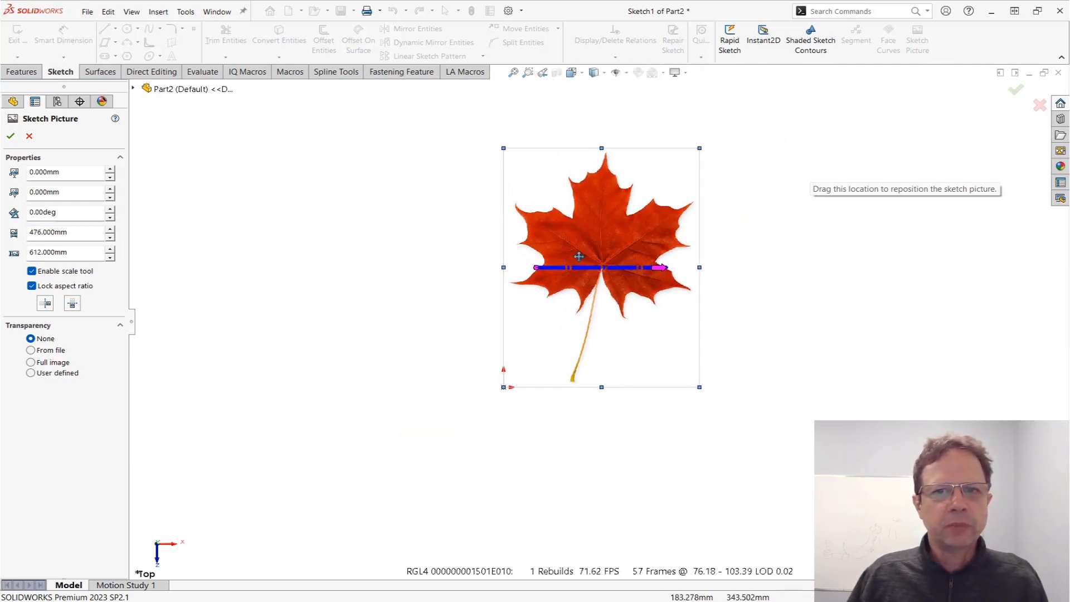
pyautogui.moveTo(535, 268)
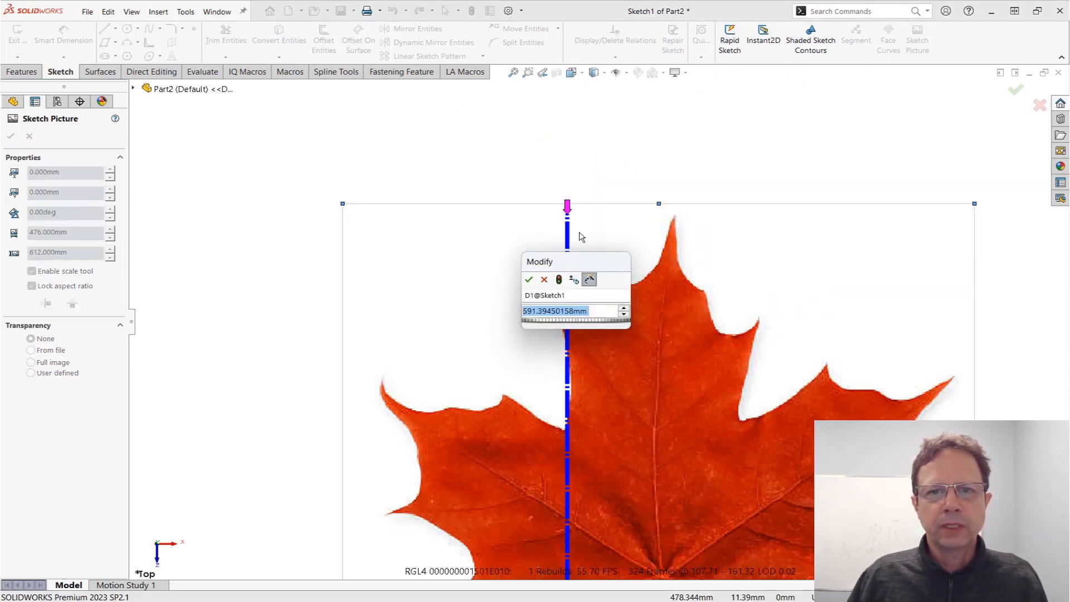
# End the scale line at the leaf tip and set its length to 30 mm
pyautogui.click(529, 279)
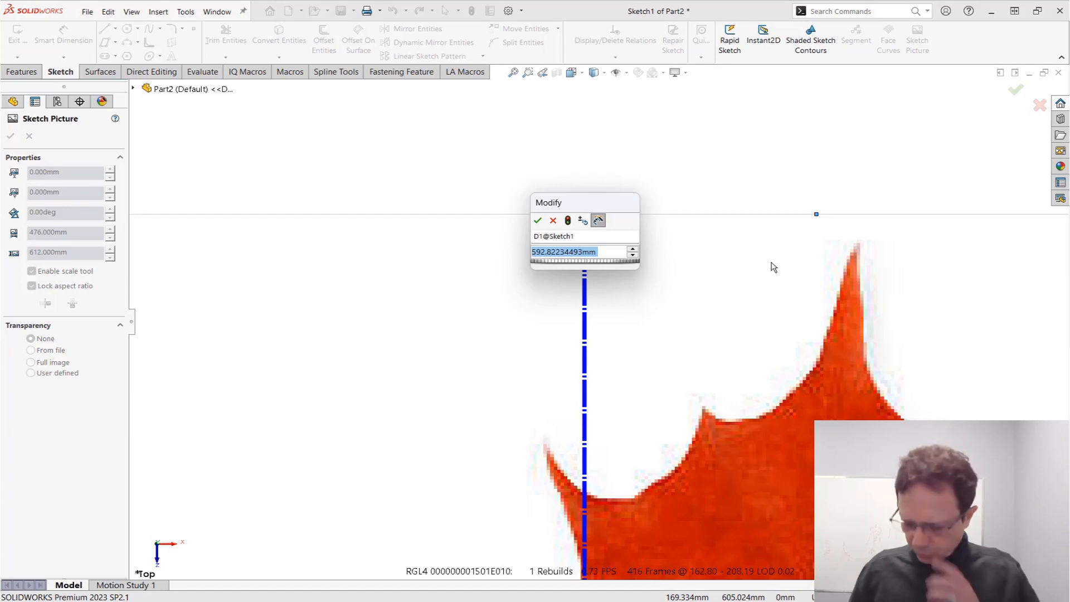
pyautogui.write('30')
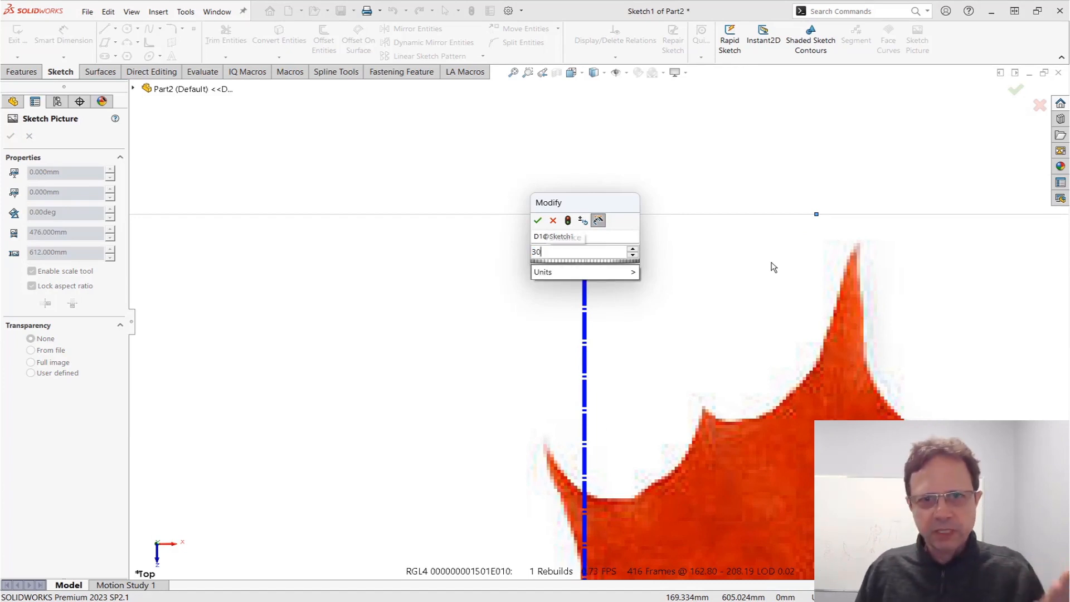
pyautogui.click(538, 220)
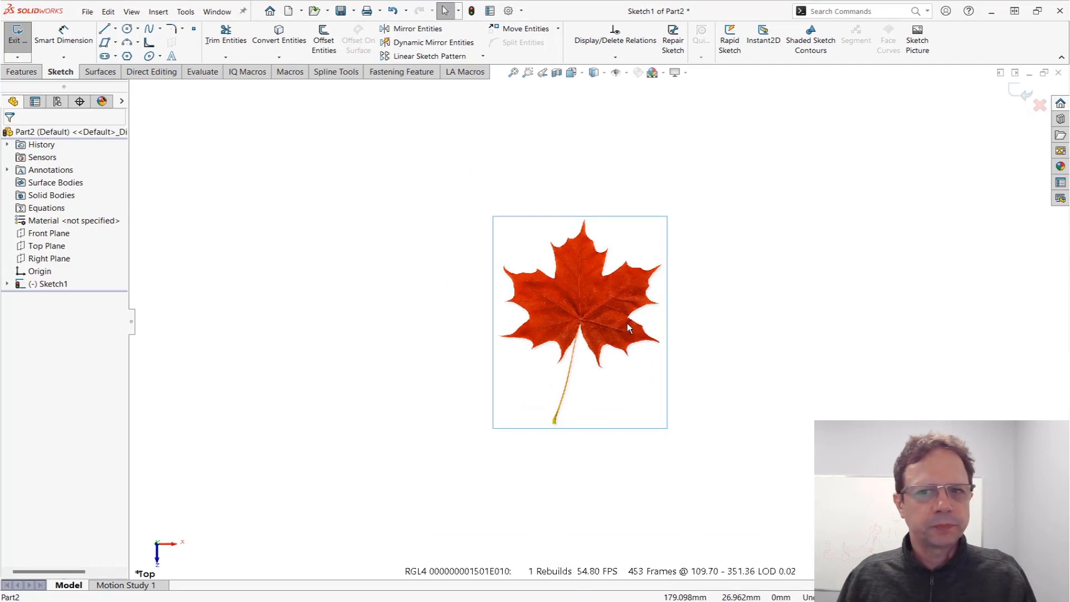
pyautogui.moveTo(640, 277)
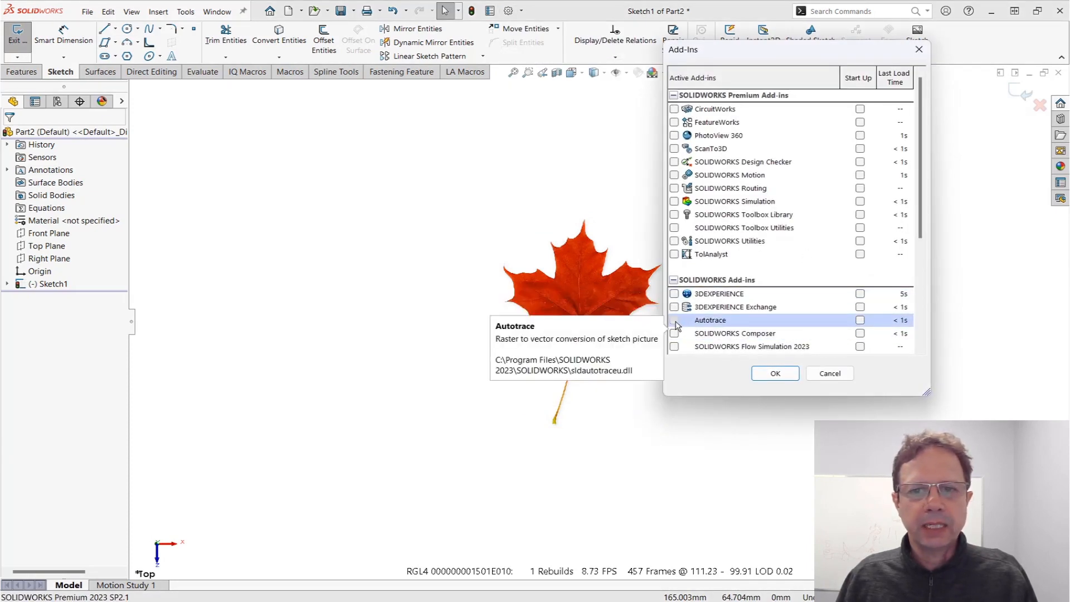
# Tick Autotrace in the Add-Ins dialog and apply it
pyautogui.click(674, 320)
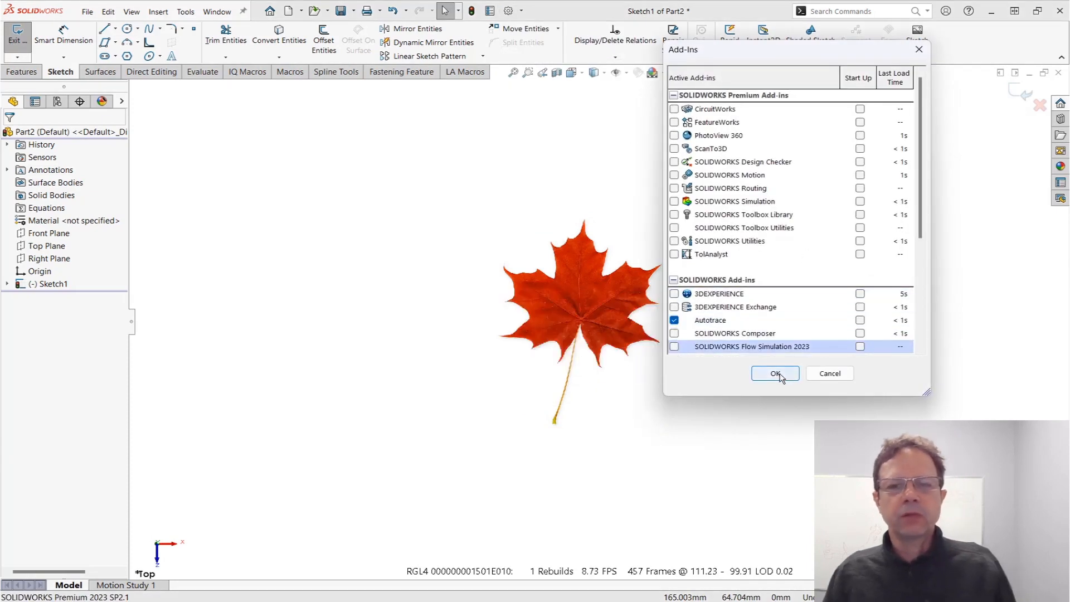
pyautogui.click(775, 373)
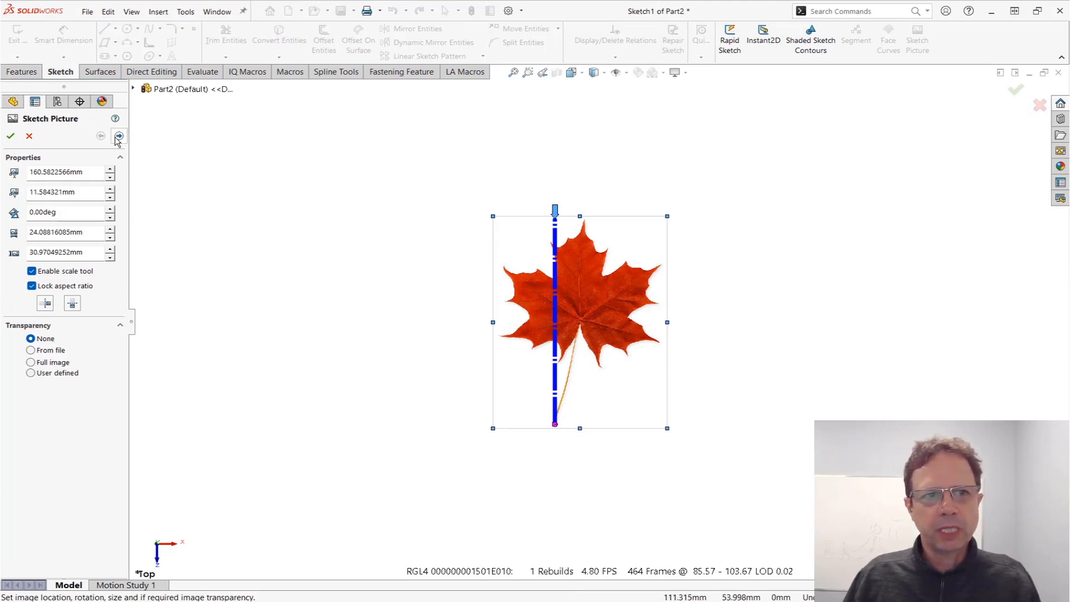
pyautogui.moveTo(118, 137)
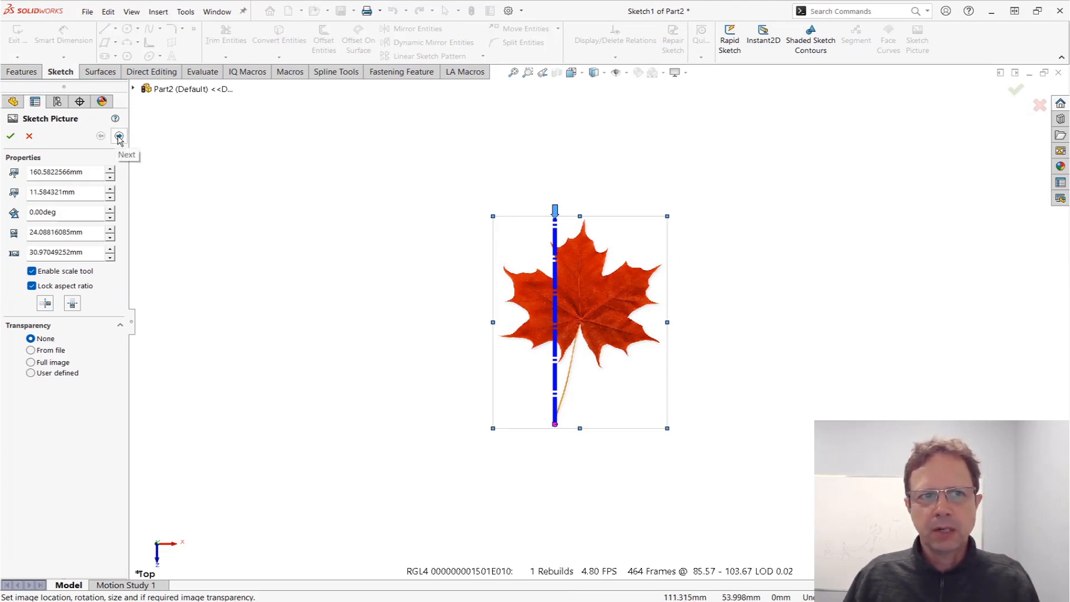
# Advance Sketch Picture to the Autotrace page to preview the rough leaf trace
pyautogui.click(119, 136)
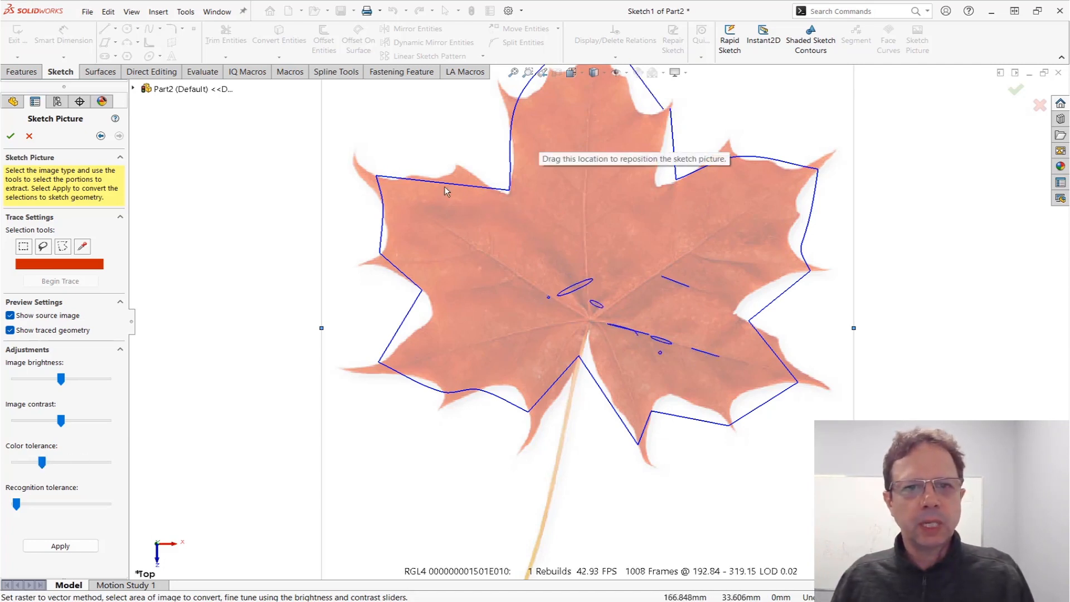
pyautogui.moveTo(422, 278)
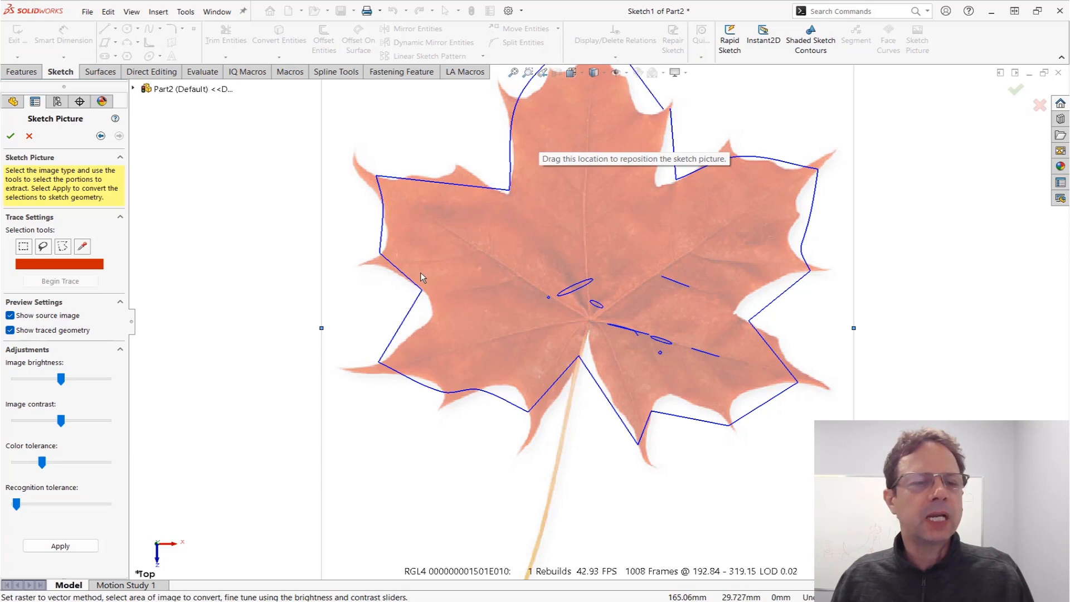
pyautogui.moveTo(469, 402)
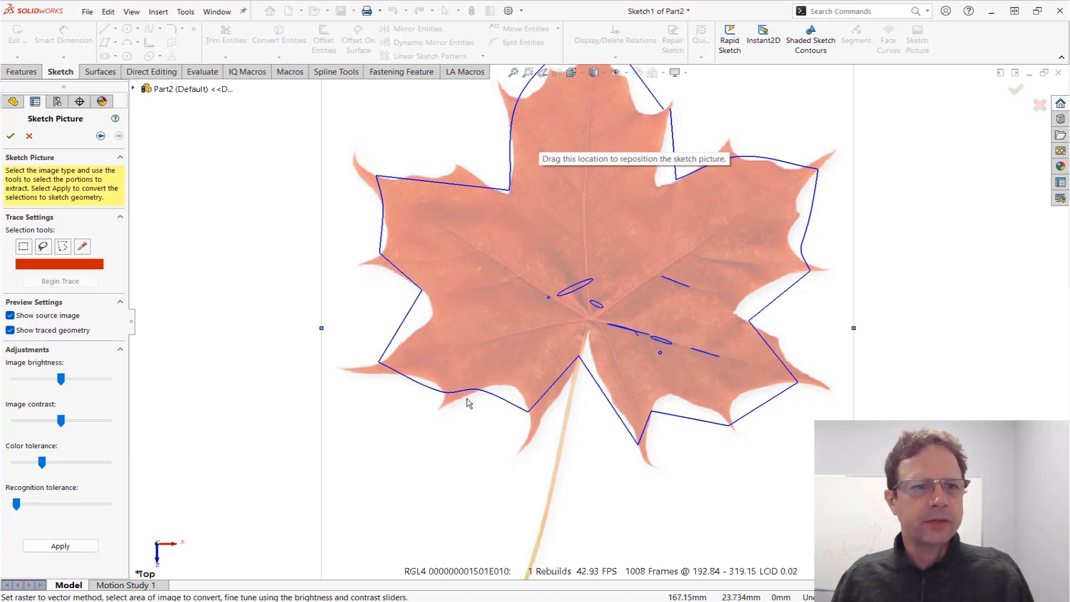
pyautogui.moveTo(473, 177)
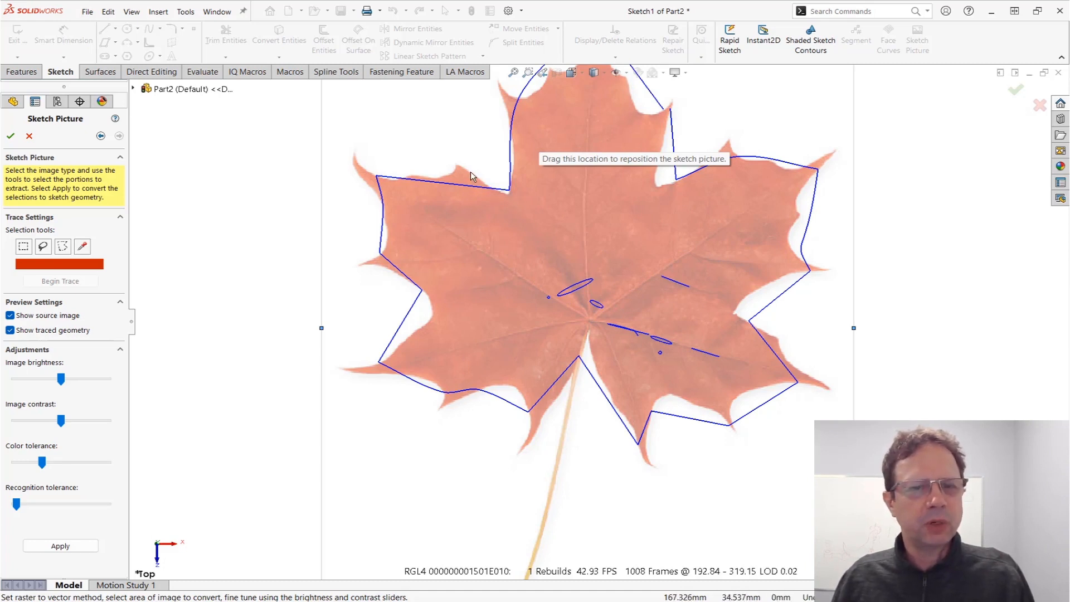
pyautogui.moveTo(408, 179)
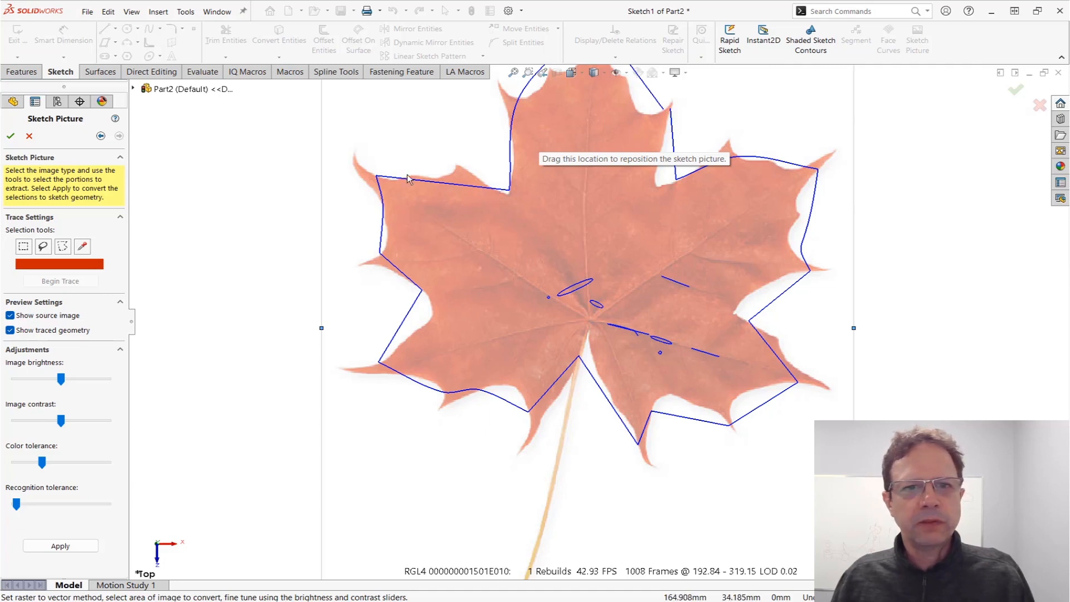
pyautogui.moveTo(526, 202)
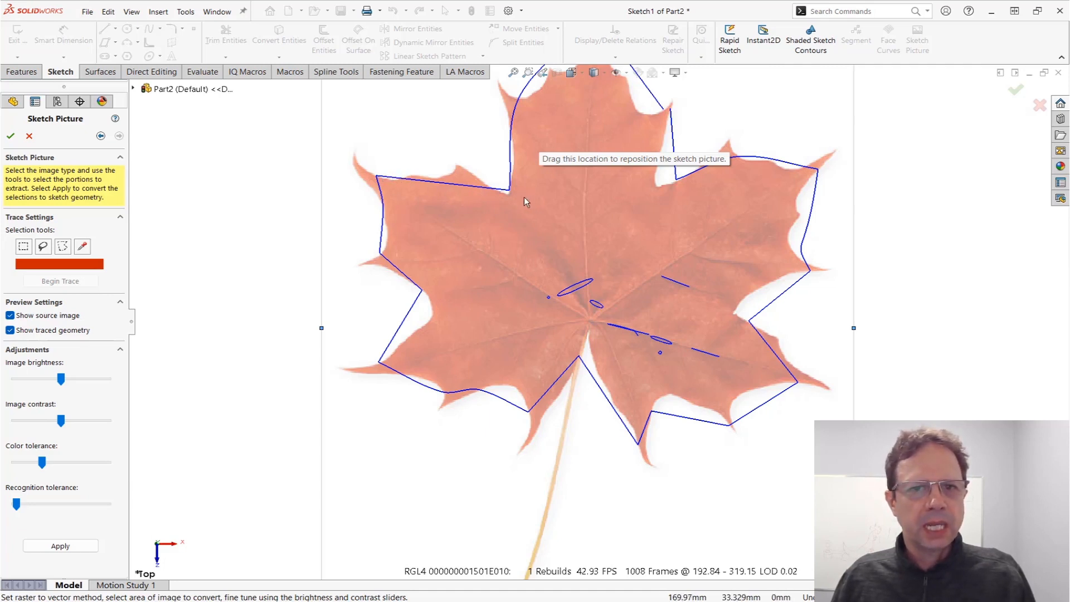
pyautogui.moveTo(421, 182)
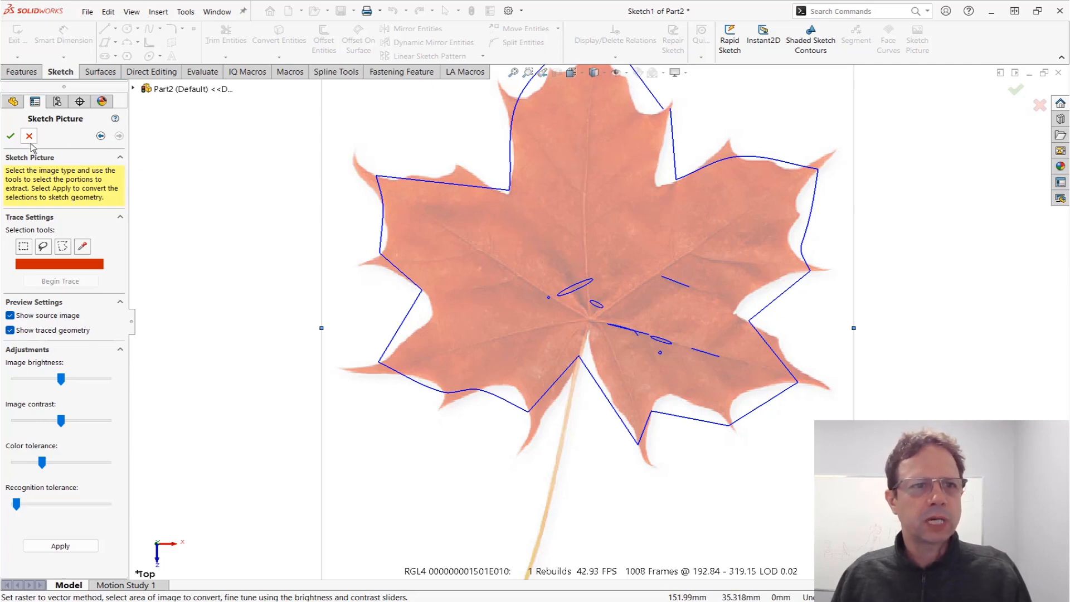
# Turn off the scale tool and set the picture width to 2400 mm
pyautogui.click(10, 137)
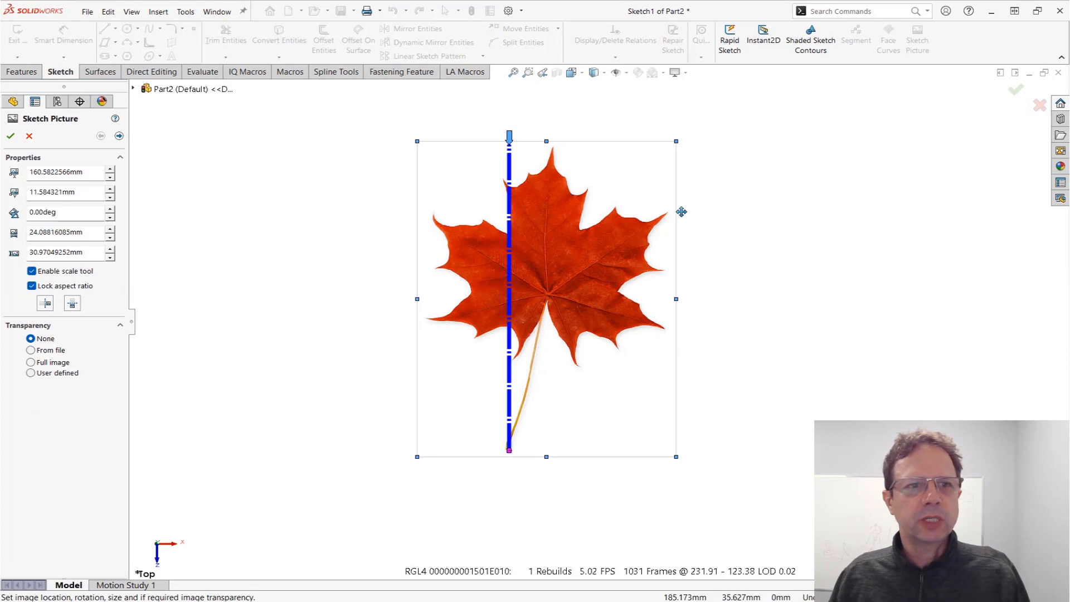
pyautogui.click(30, 271)
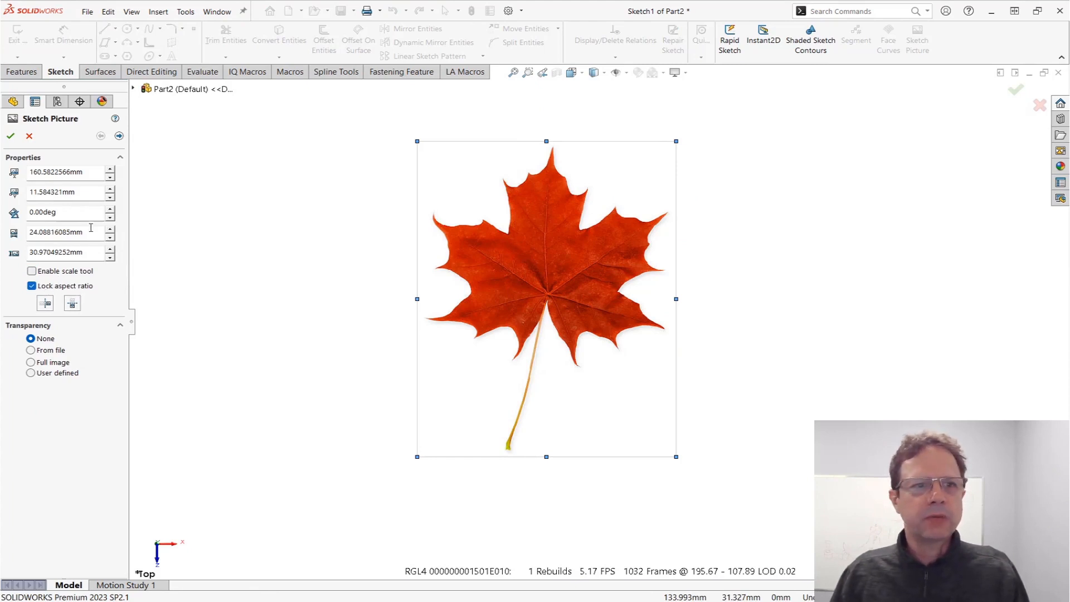
pyautogui.moveTo(68, 231)
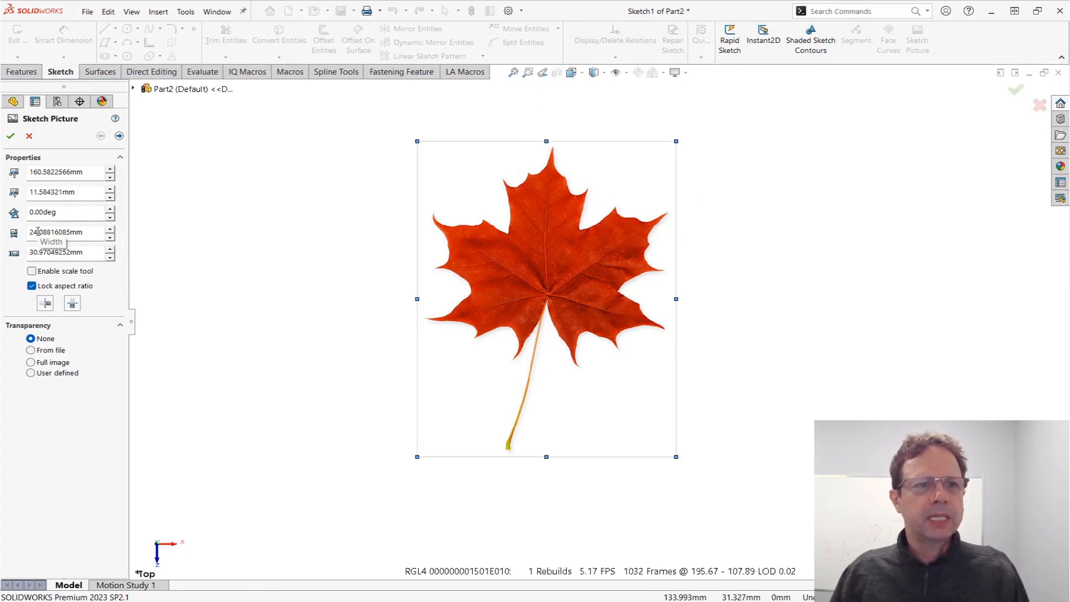
pyautogui.tripleClick(65, 231)
pyautogui.write('2400')
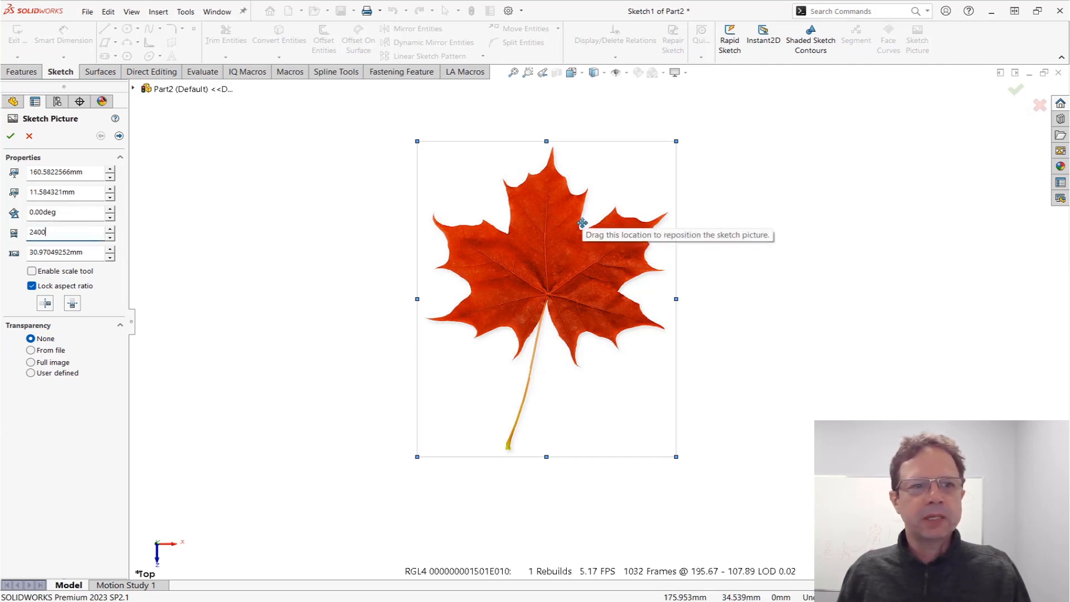
pyautogui.press('Return')
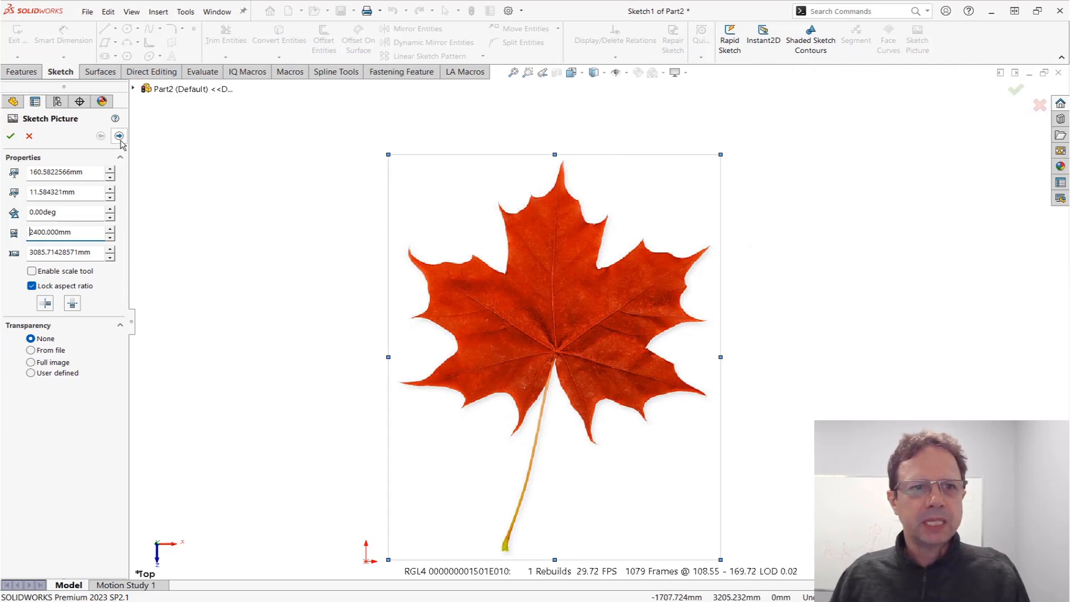
# Trace the enlarged leaf, tune the tolerance for a tight outline, then close the picture page
pyautogui.click(119, 136)
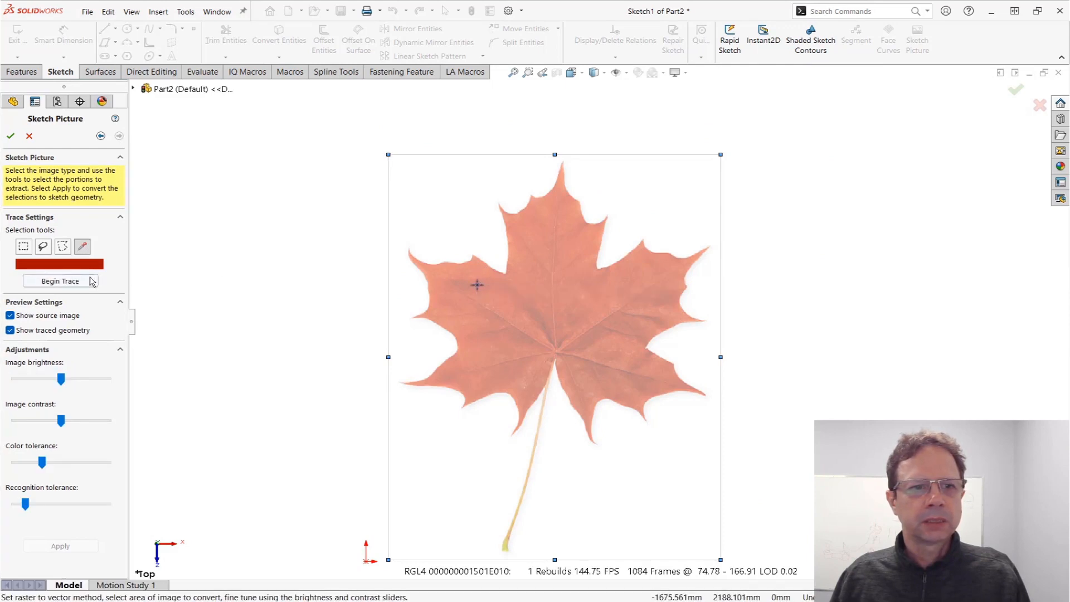
pyautogui.click(59, 280)
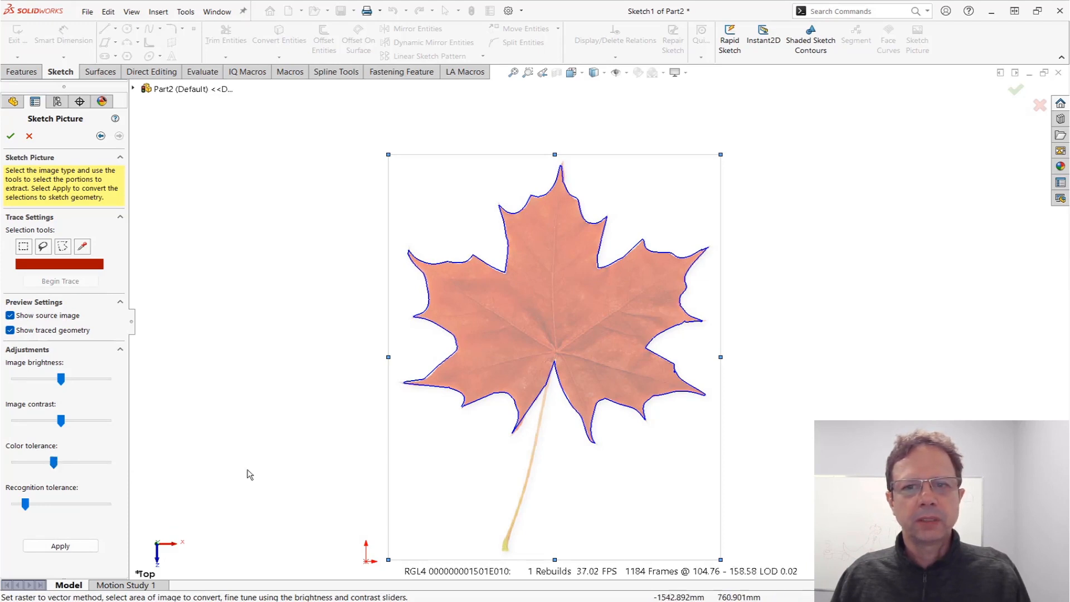
pyautogui.scroll(3)
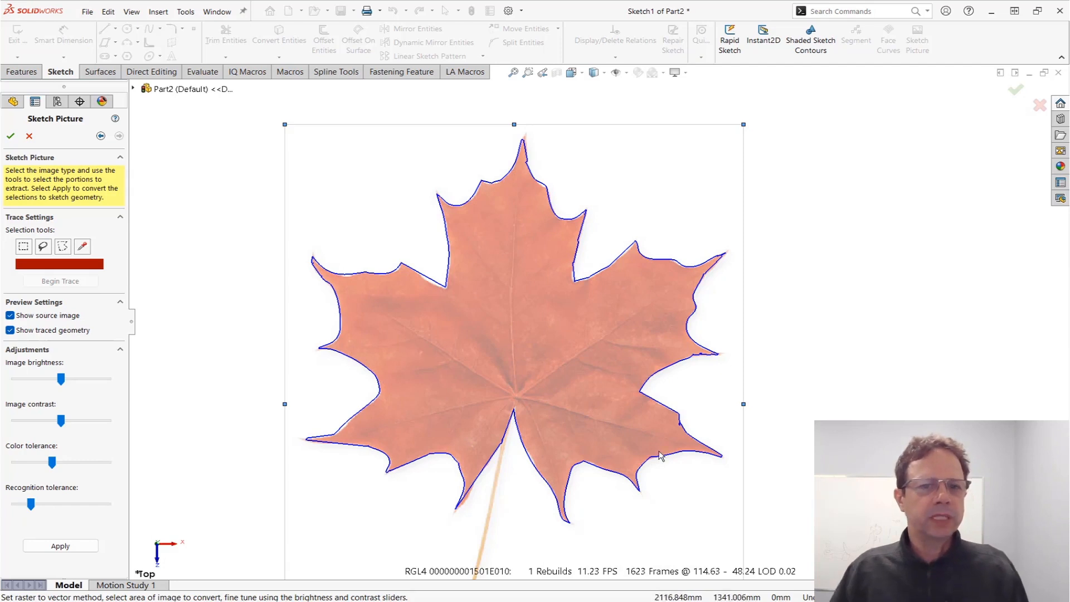
pyautogui.moveTo(459, 348)
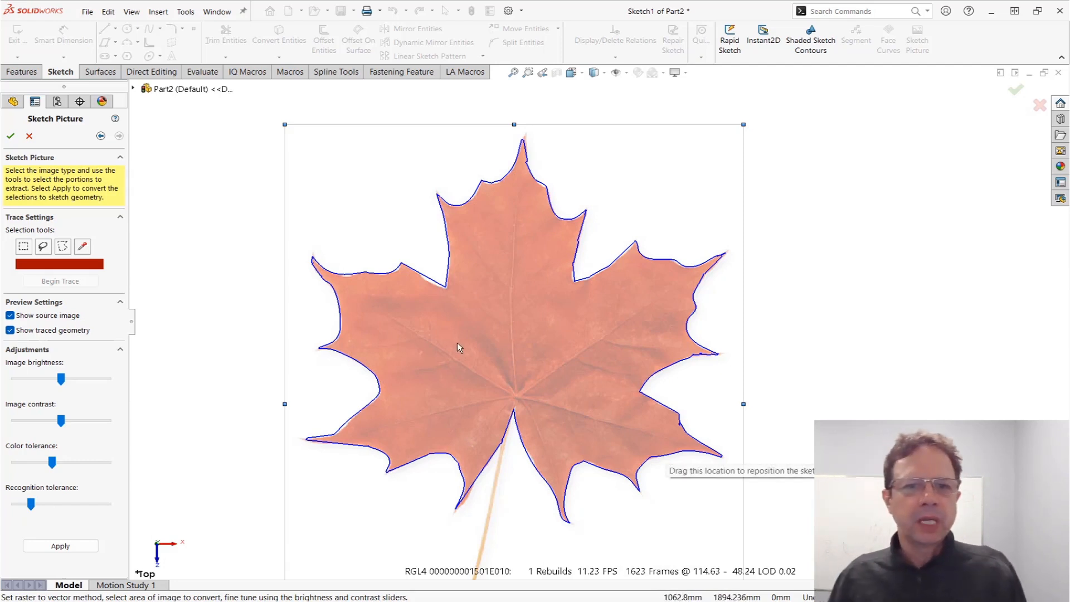
pyautogui.moveTo(678, 239)
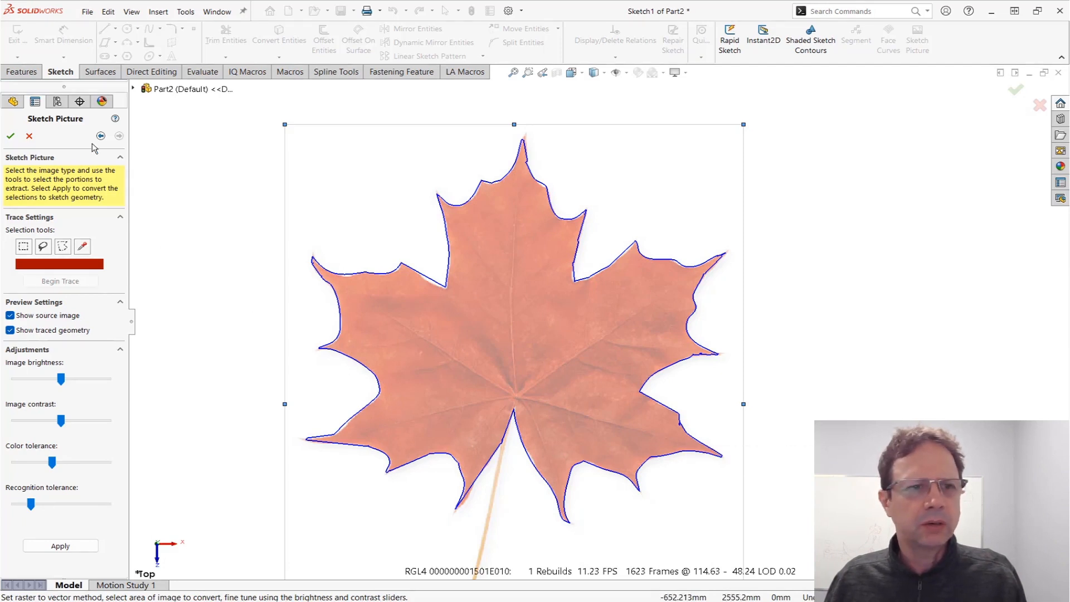
pyautogui.click(10, 136)
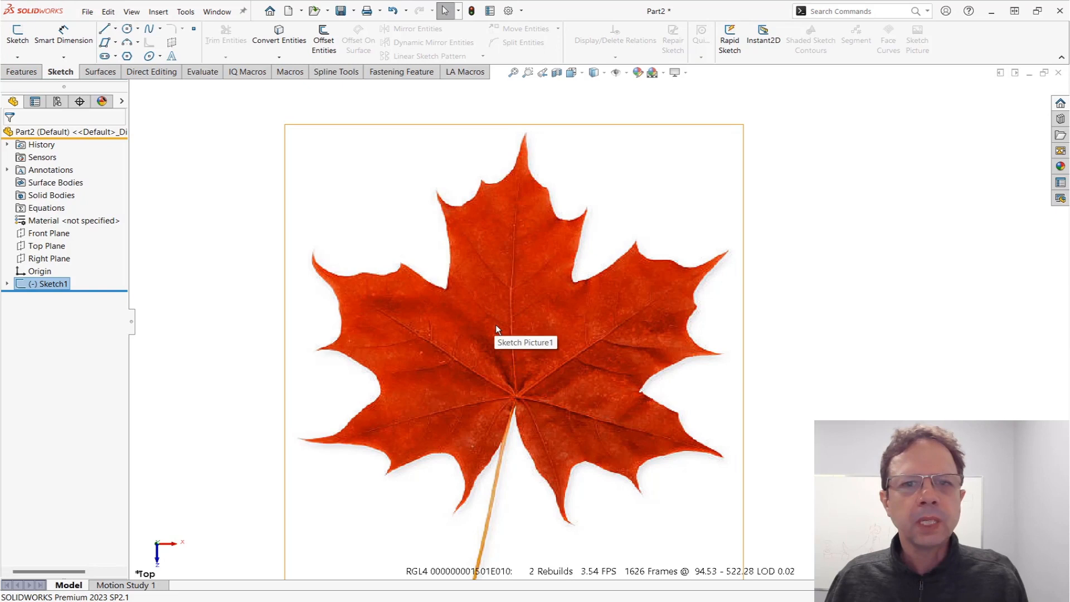
pyautogui.moveTo(439, 258)
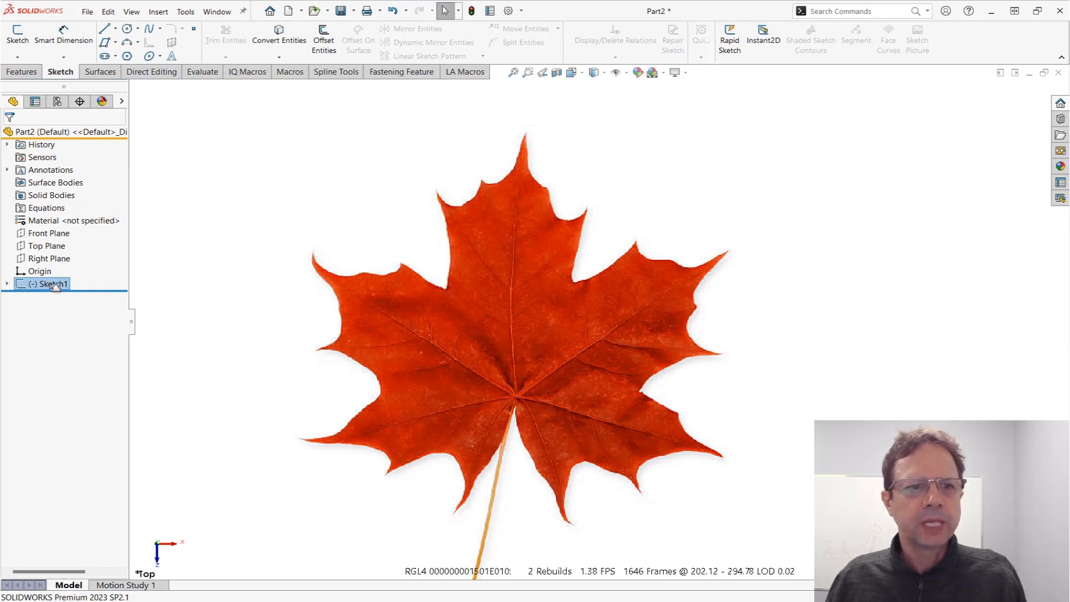
# Hide the leaf picture, edit Sketch1, and draw splines bridging the outline's gaps
pyautogui.rightClick(55, 296)
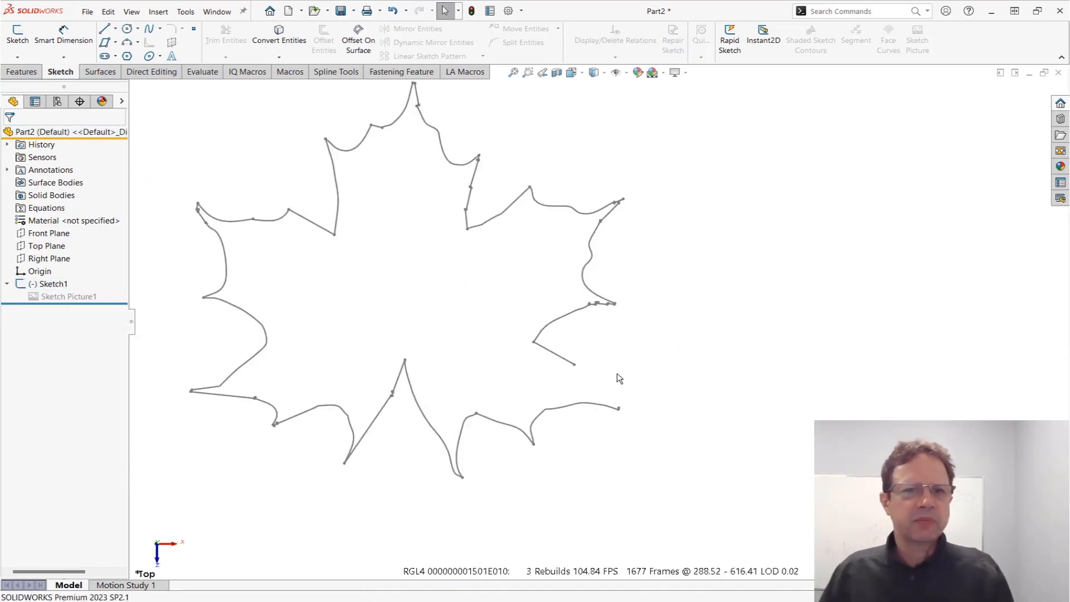
pyautogui.rightClick(51, 284)
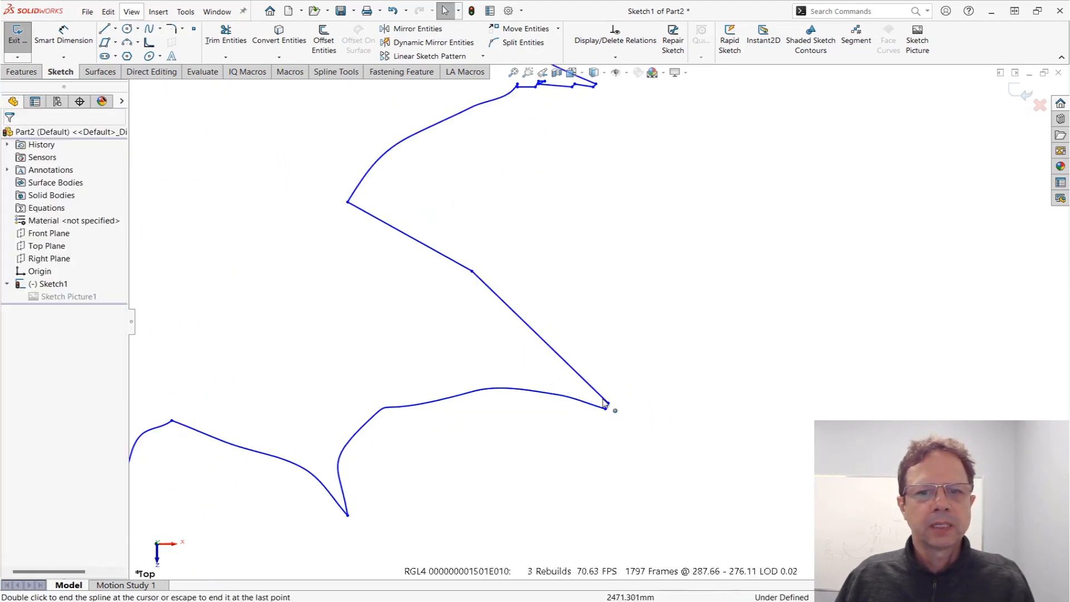
pyautogui.click(471, 274)
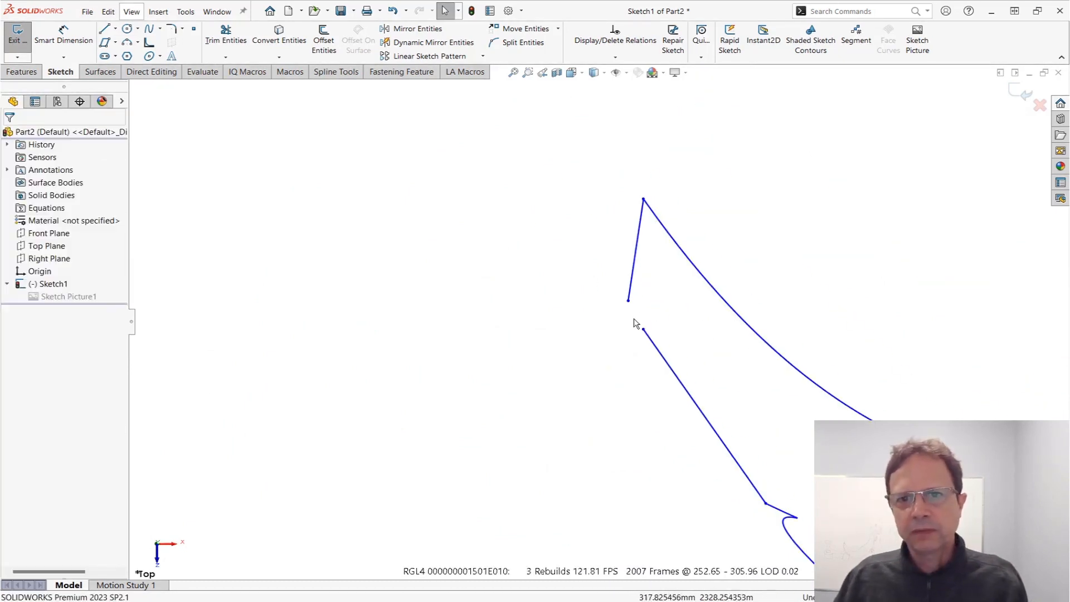
pyautogui.click(682, 389)
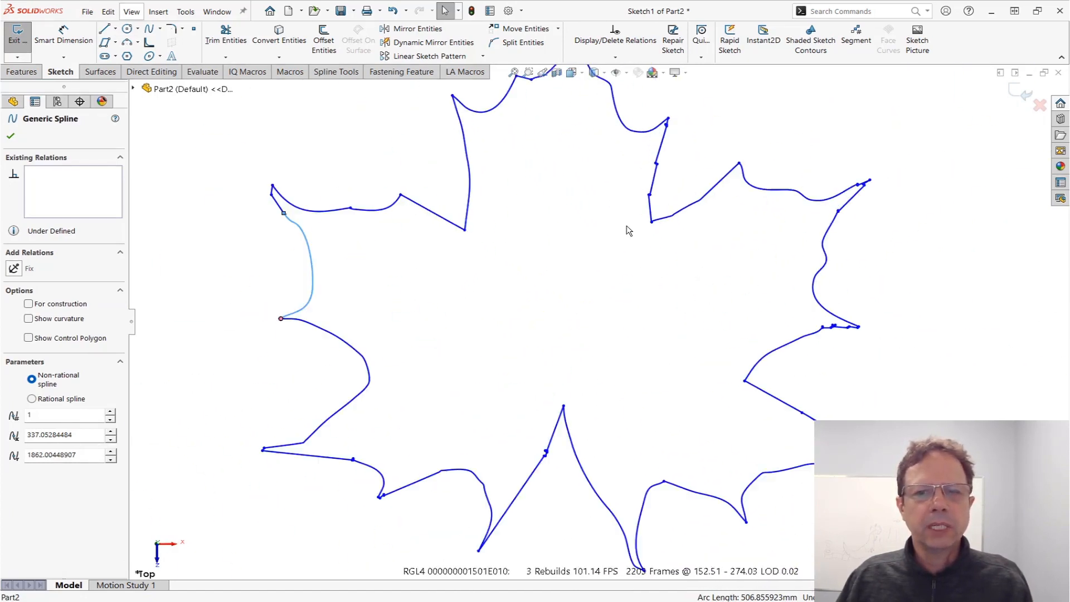
pyautogui.scroll(-3)
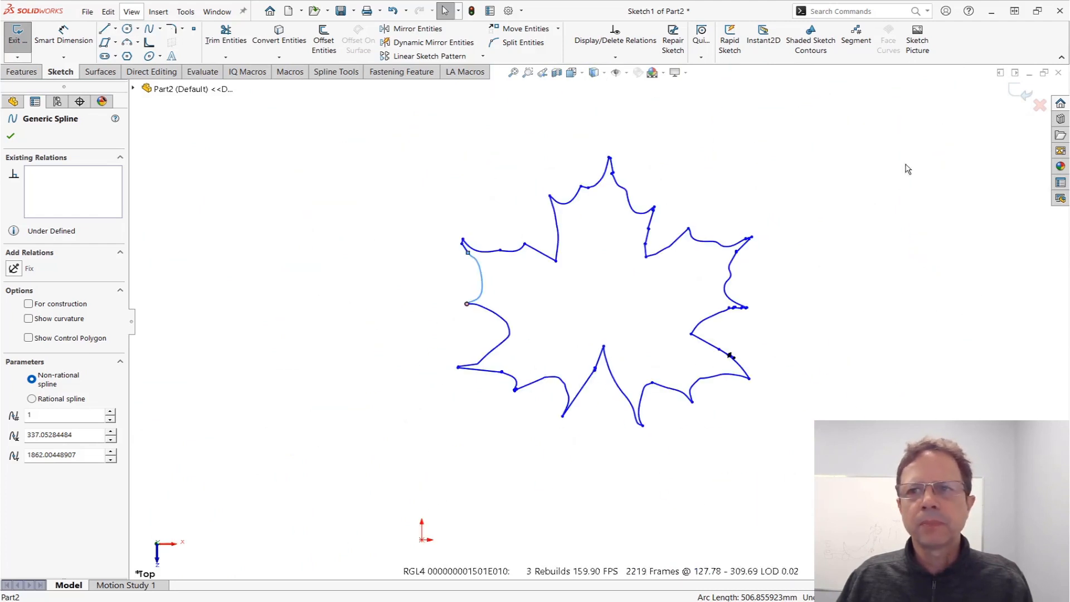
# Shade the leaf sketch contours and extrude the closed outline into Boss-Extrude1
pyautogui.click(811, 36)
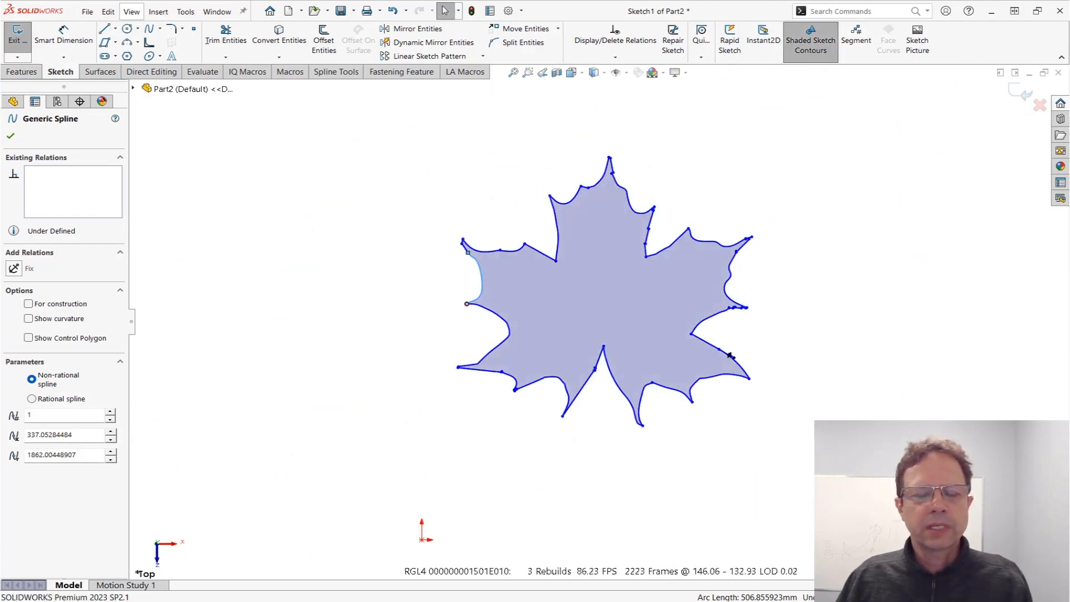
pyautogui.moveTo(413, 271)
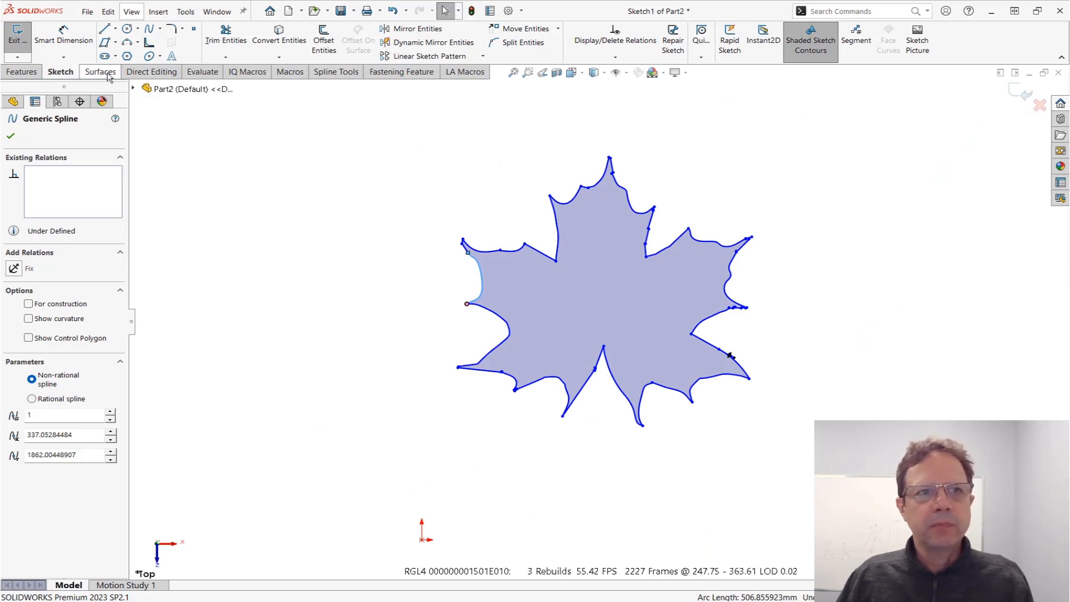
pyautogui.click(22, 72)
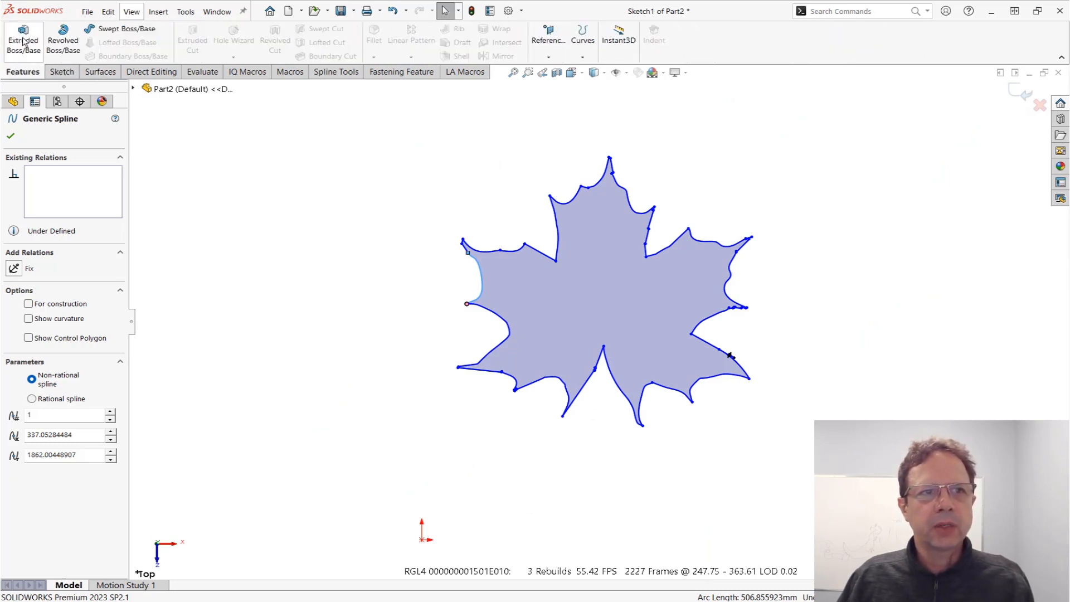
pyautogui.click(23, 39)
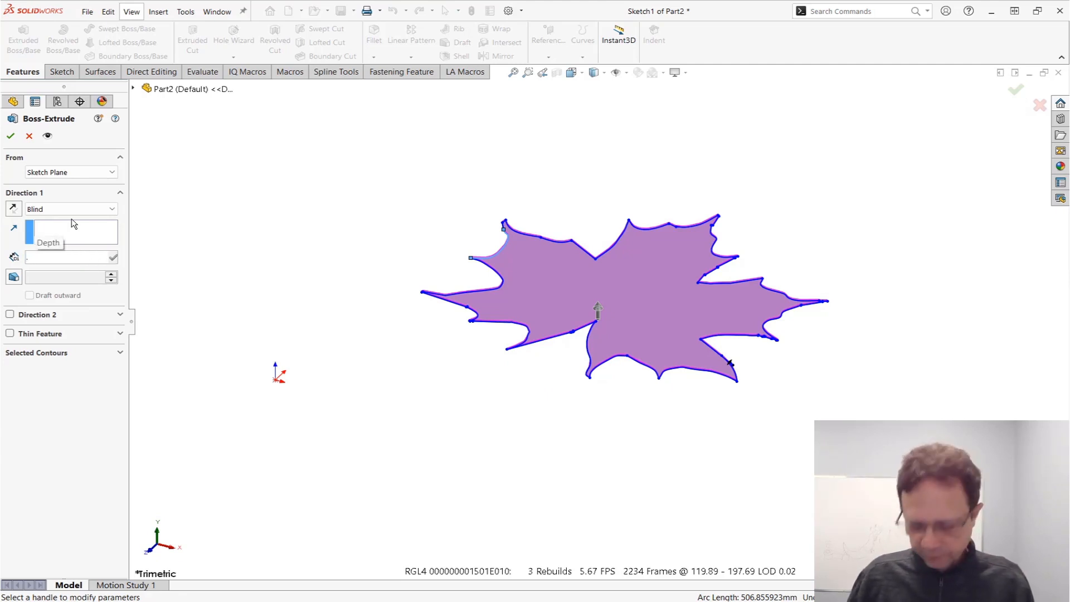
pyautogui.click(10, 136)
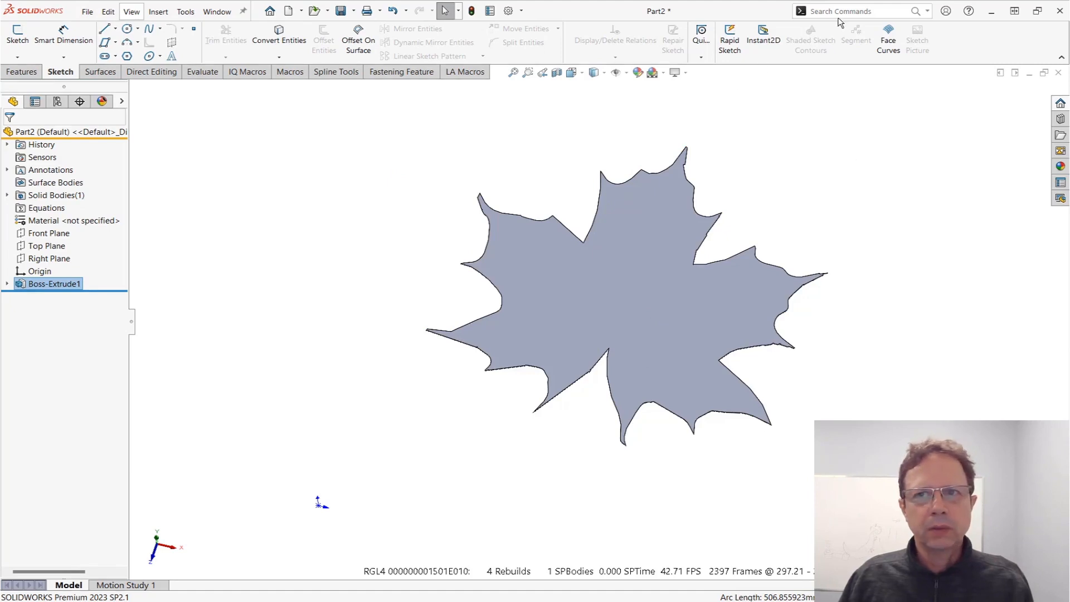
# Scale the leaf solid uniformly by 0.01, then capture its face edges in Sketch2
pyautogui.write('sca')
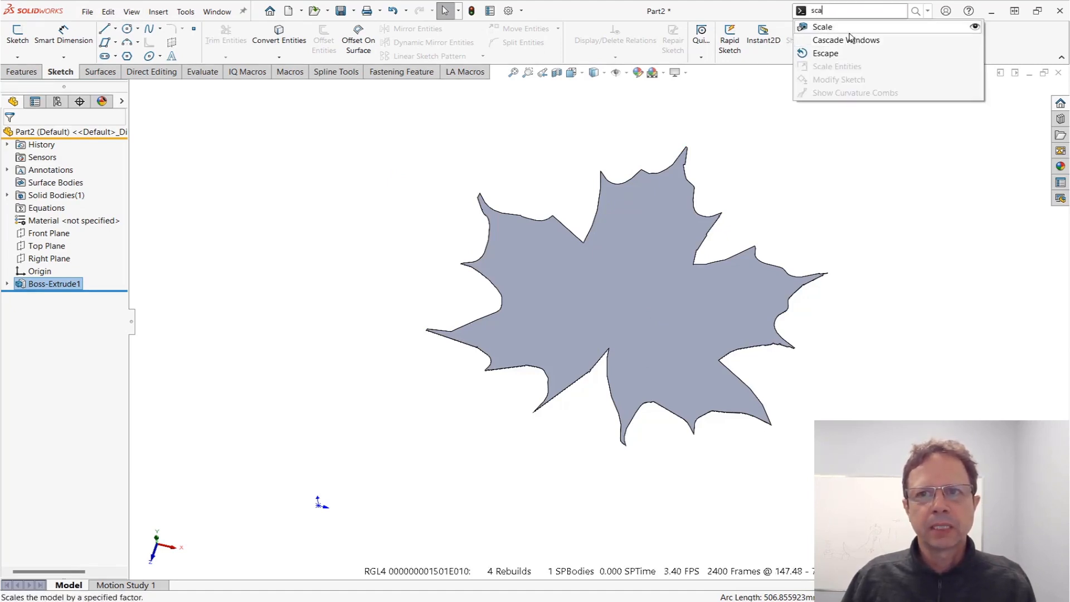
pyautogui.click(823, 27)
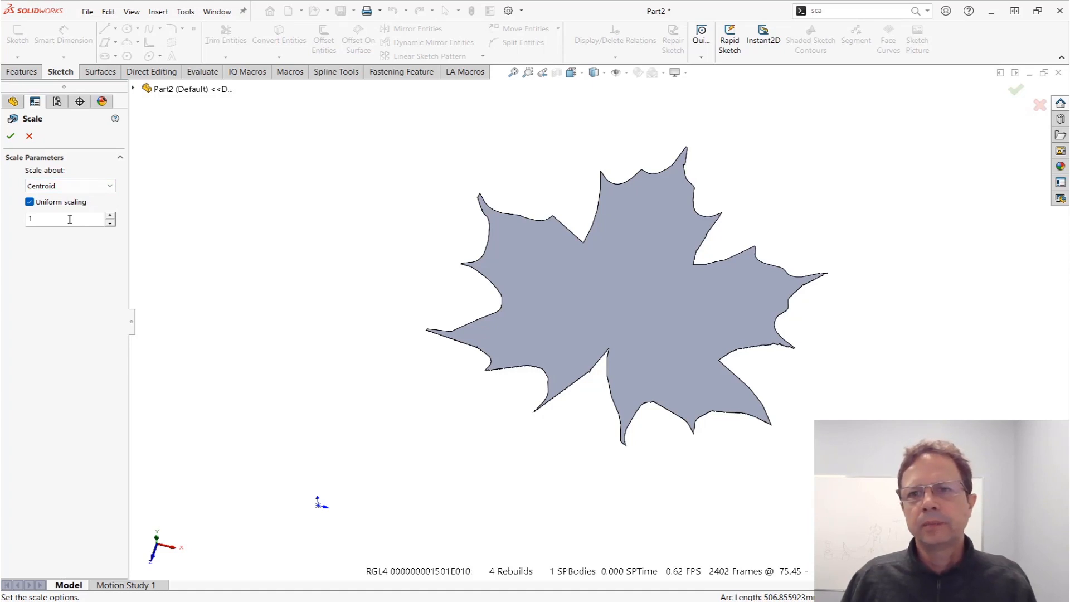
pyautogui.tripleClick(64, 218)
pyautogui.write('0.01')
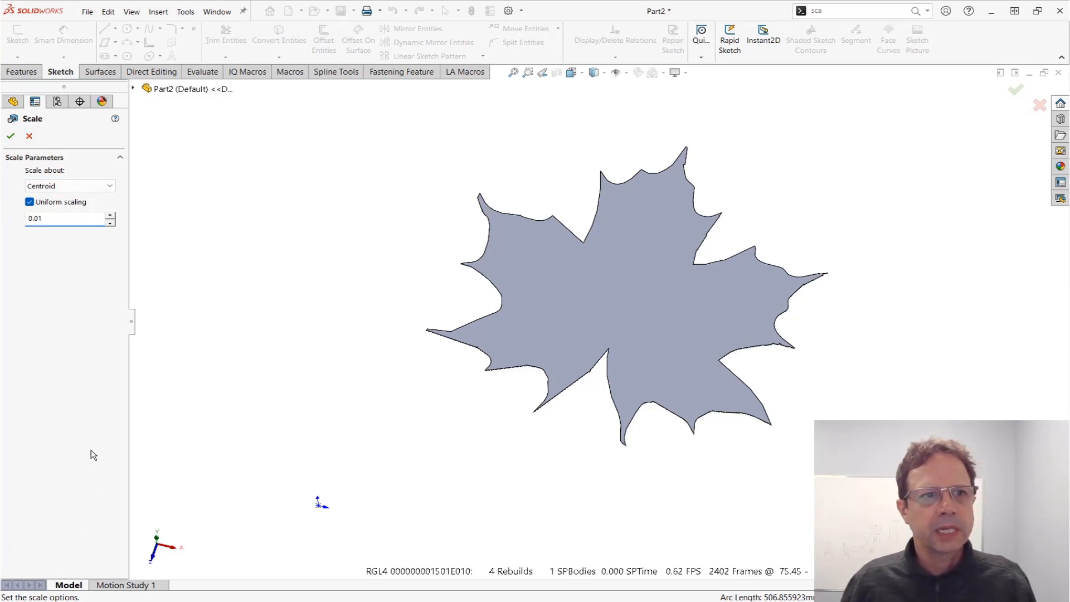
pyautogui.click(10, 136)
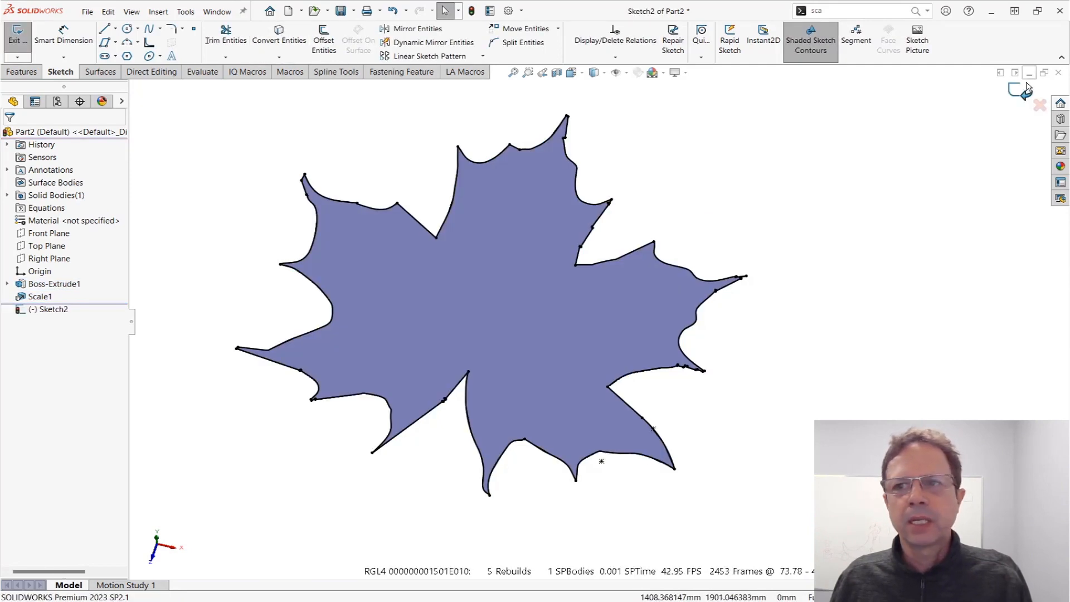
pyautogui.click(15, 34)
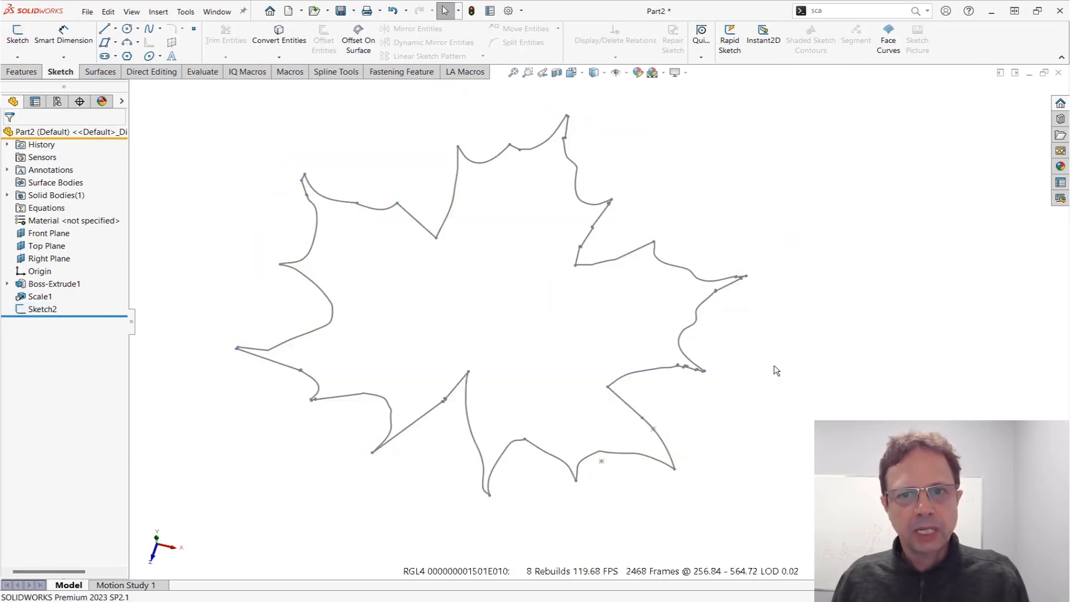
pyautogui.moveTo(553, 286)
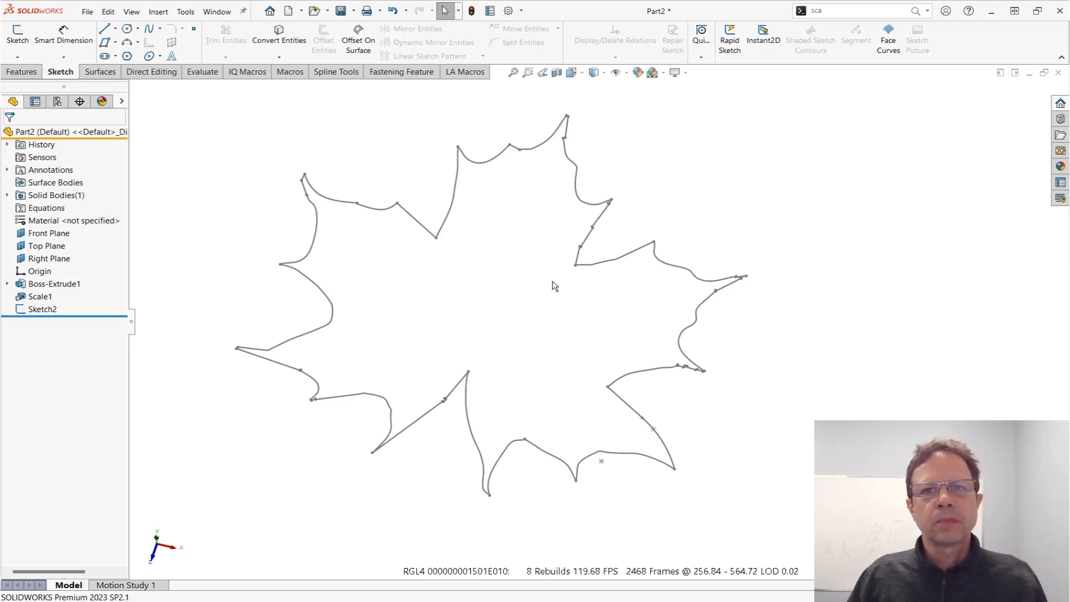
pyautogui.moveTo(571, 278)
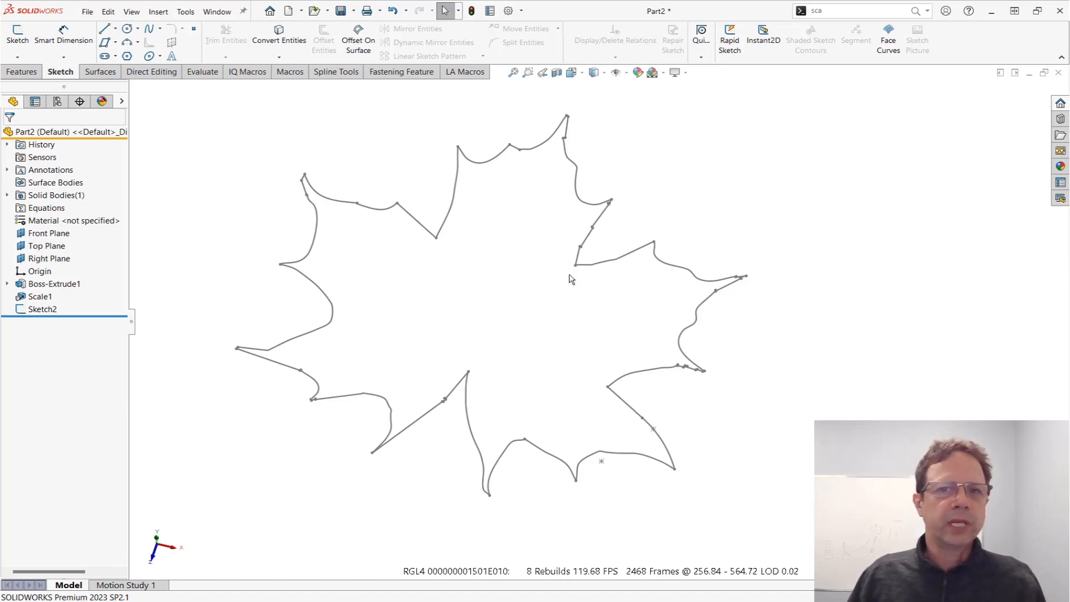
pyautogui.moveTo(703, 293)
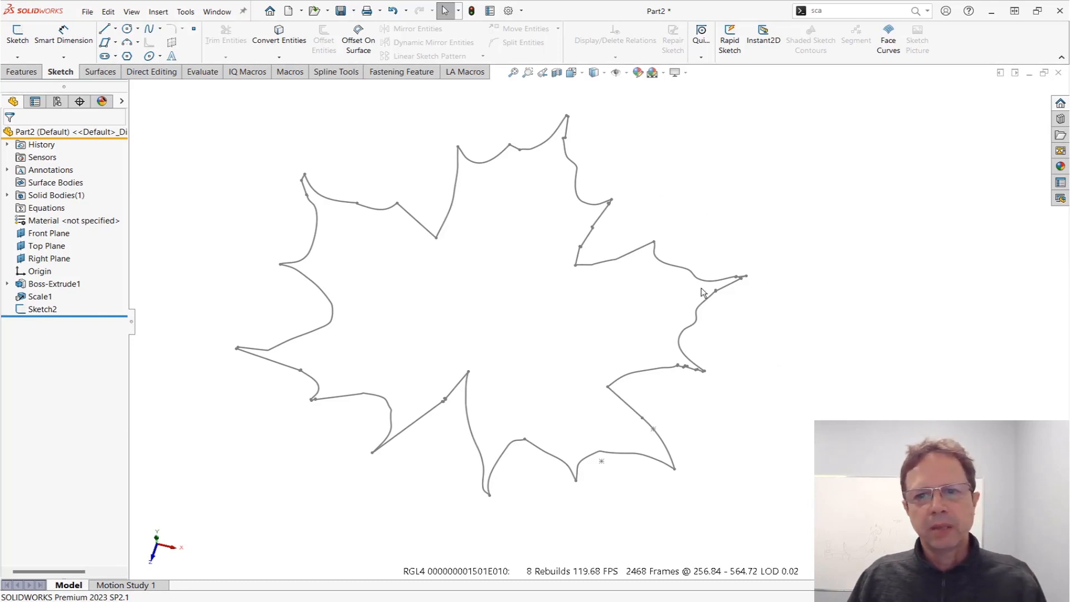
pyautogui.moveTo(642, 396)
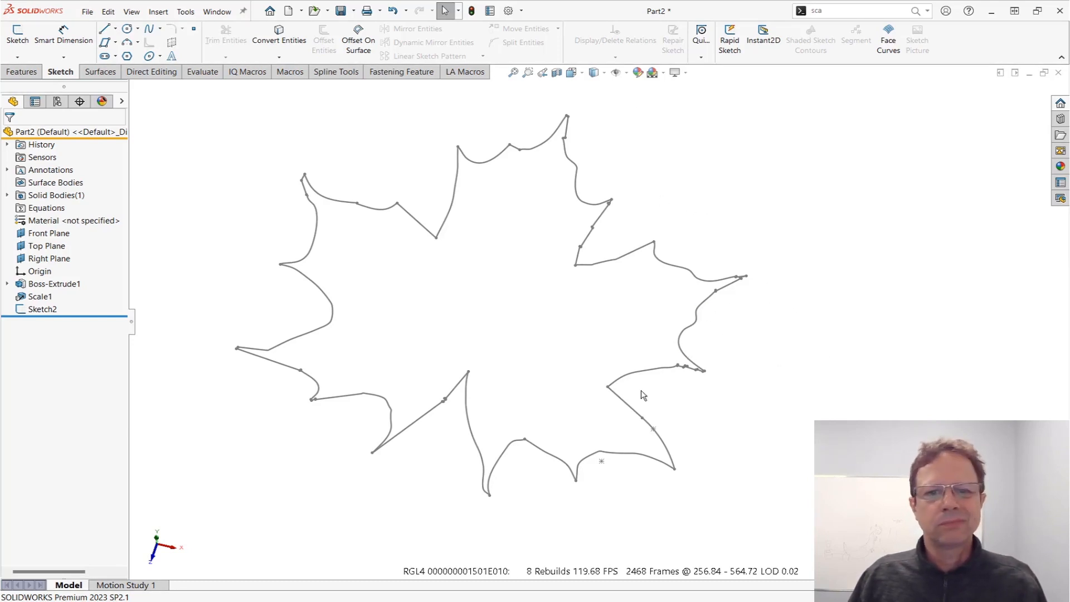
pyautogui.moveTo(499, 417)
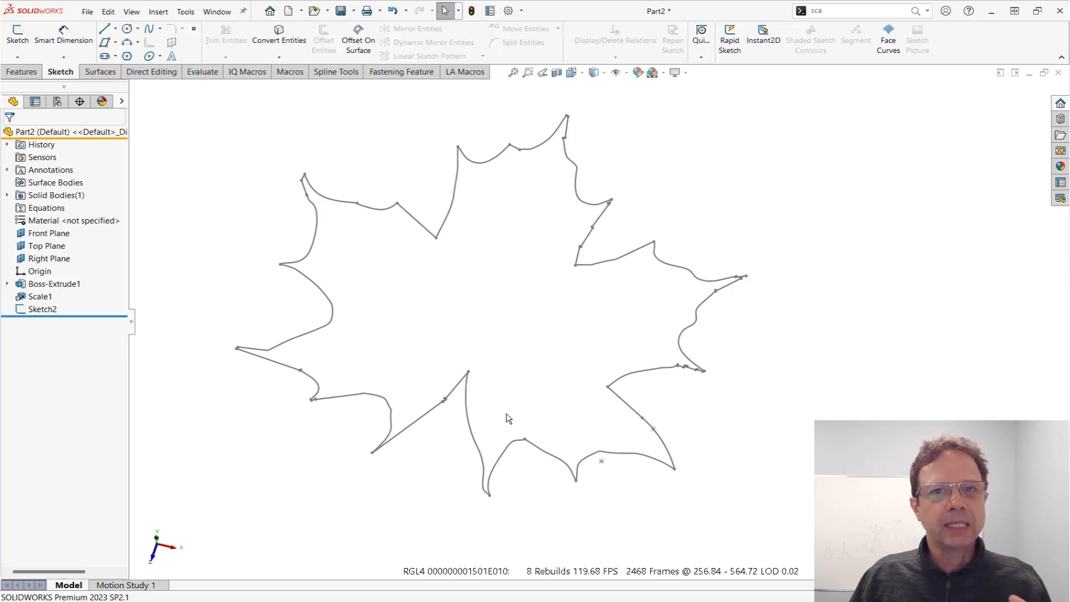
pyautogui.moveTo(764, 359)
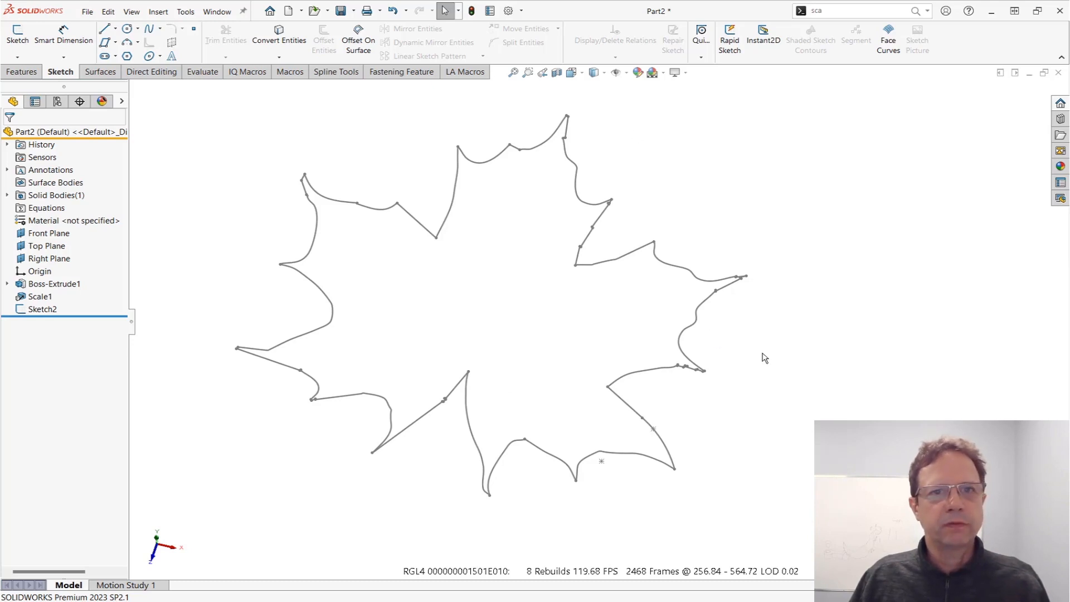
pyautogui.moveTo(609, 255)
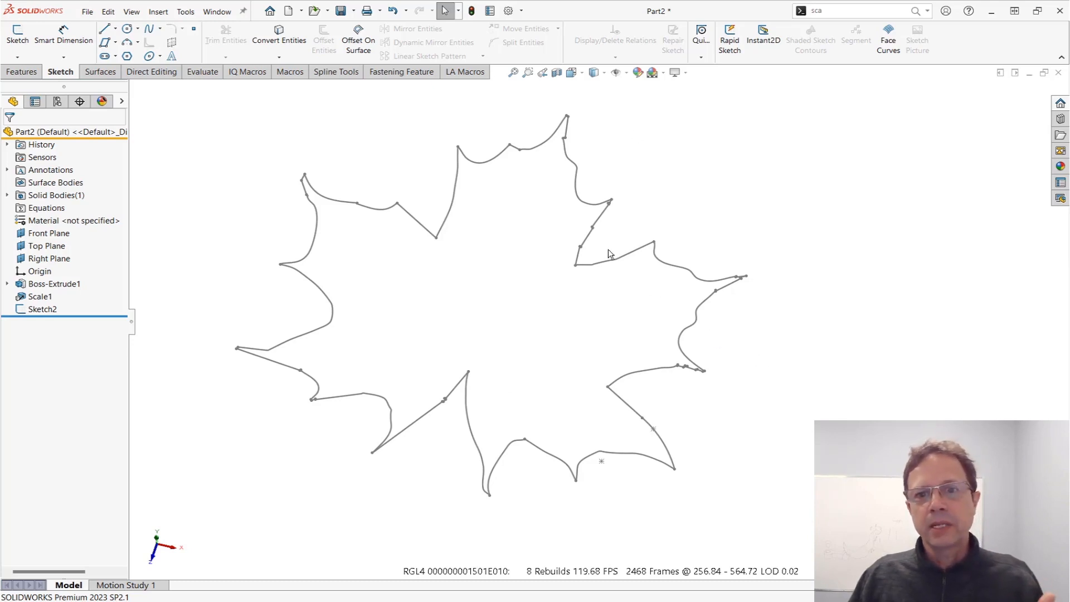
pyautogui.moveTo(714, 268)
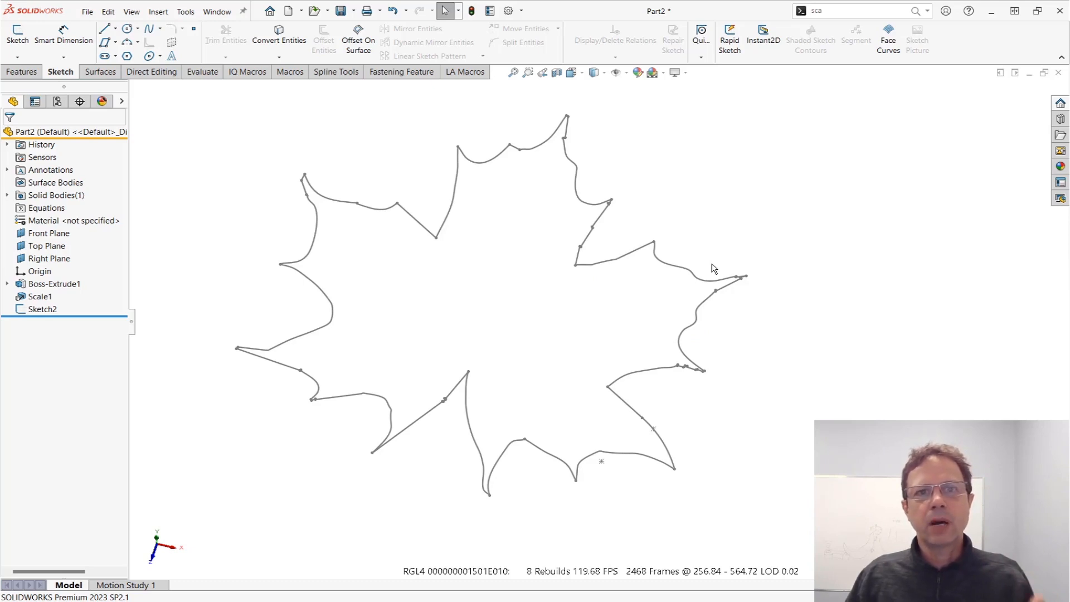
pyautogui.moveTo(714, 252)
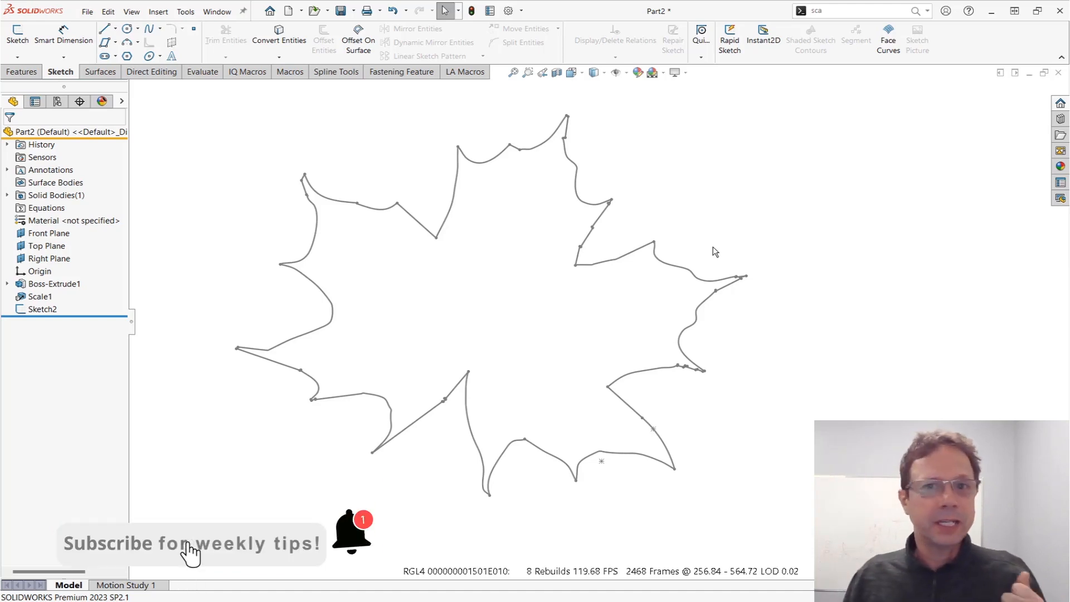
pyautogui.moveTo(563, 181)
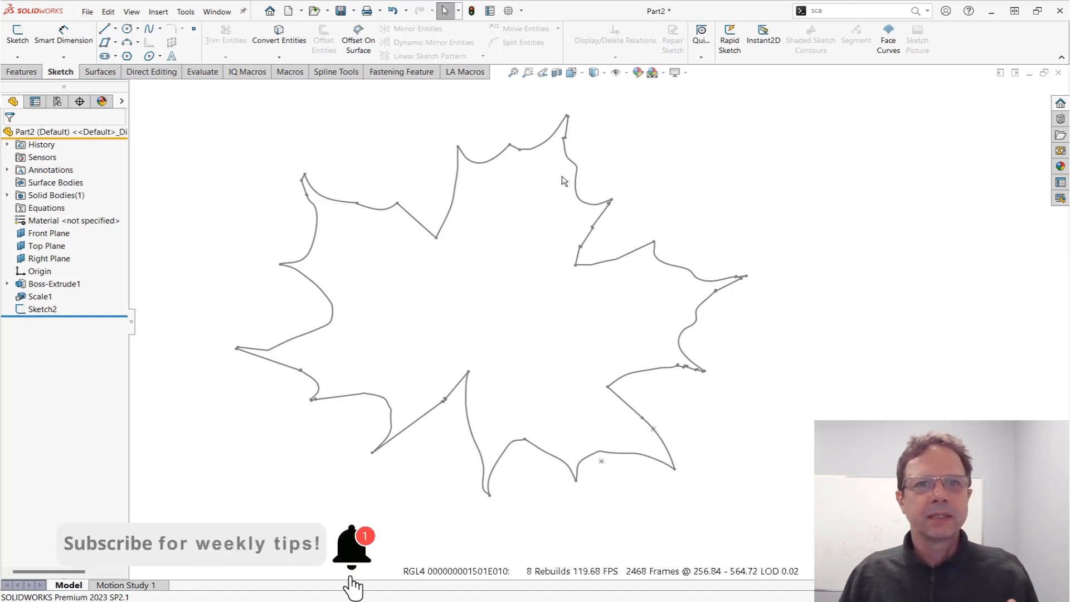